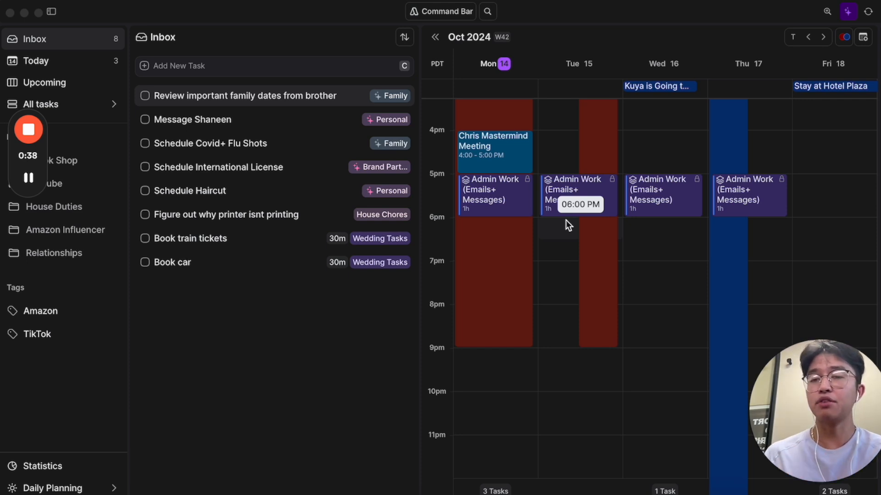
pyautogui.moveTo(532, 202)
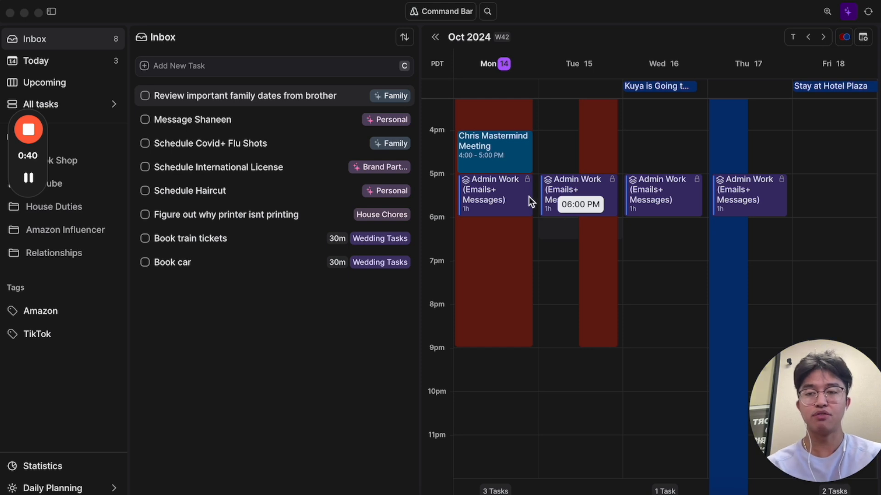
pyautogui.moveTo(836, 46)
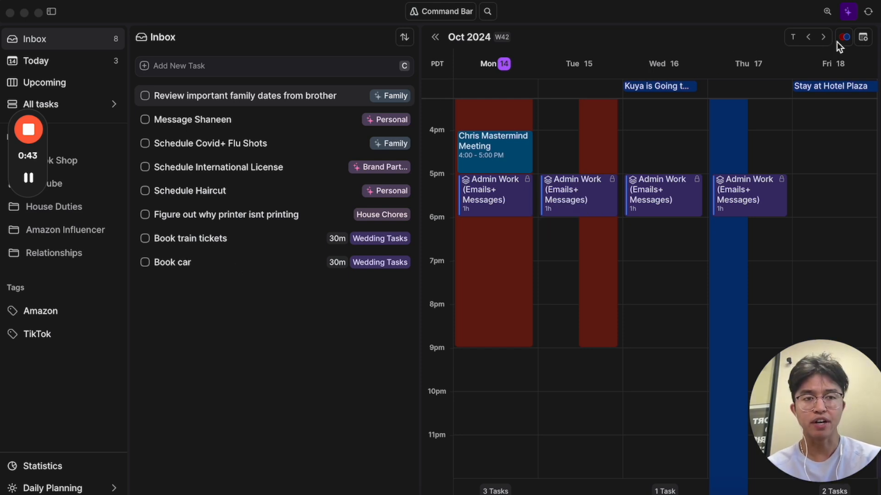
pyautogui.moveTo(201, 90)
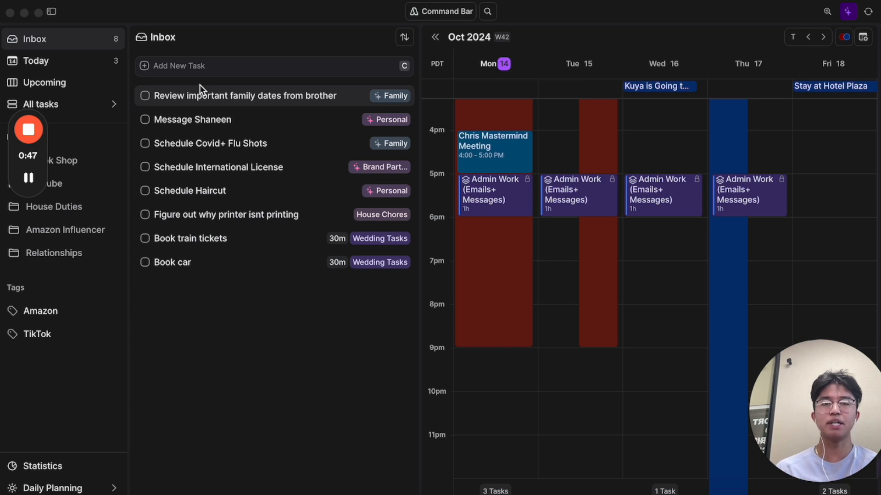
pyautogui.moveTo(53, 52)
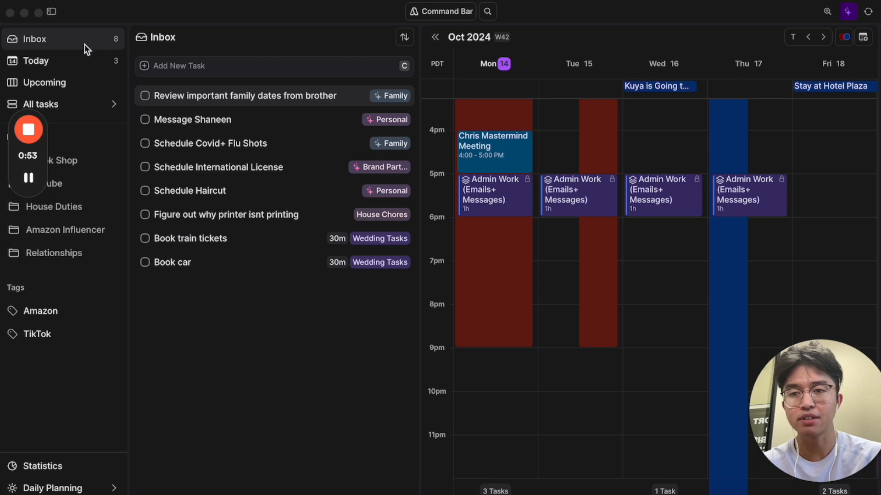
pyautogui.moveTo(236, 197)
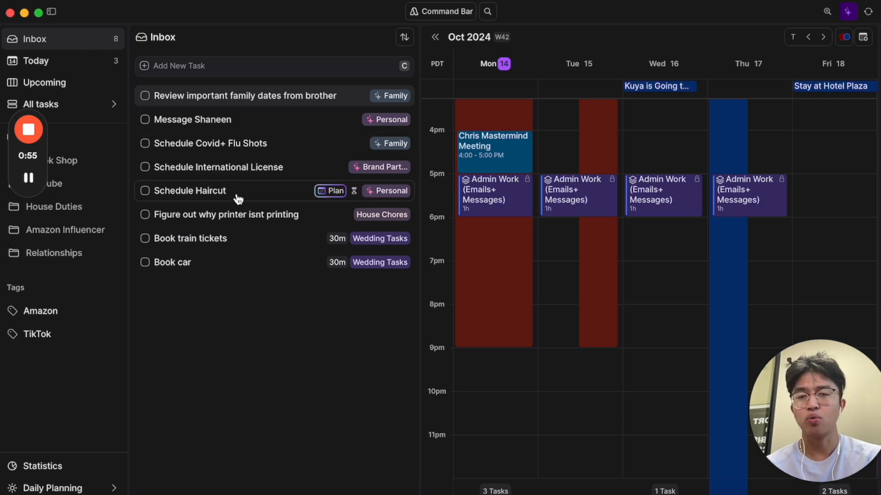
pyautogui.moveTo(122, 86)
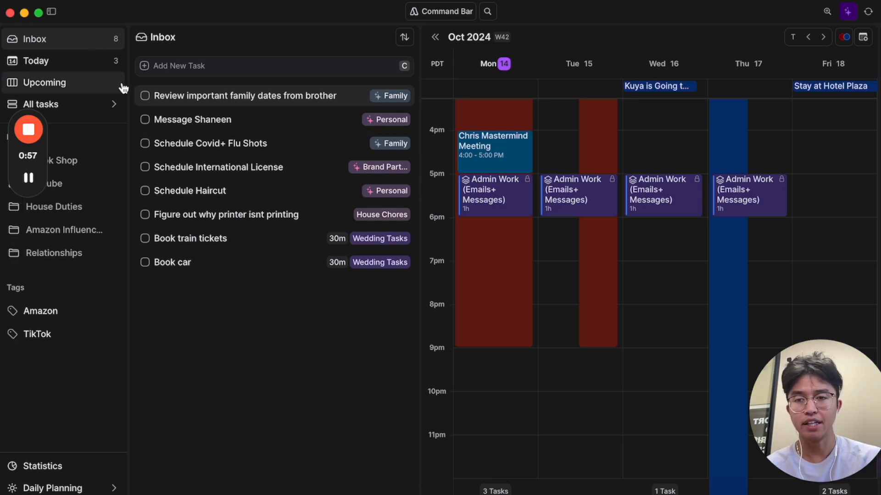
pyautogui.moveTo(236, 143)
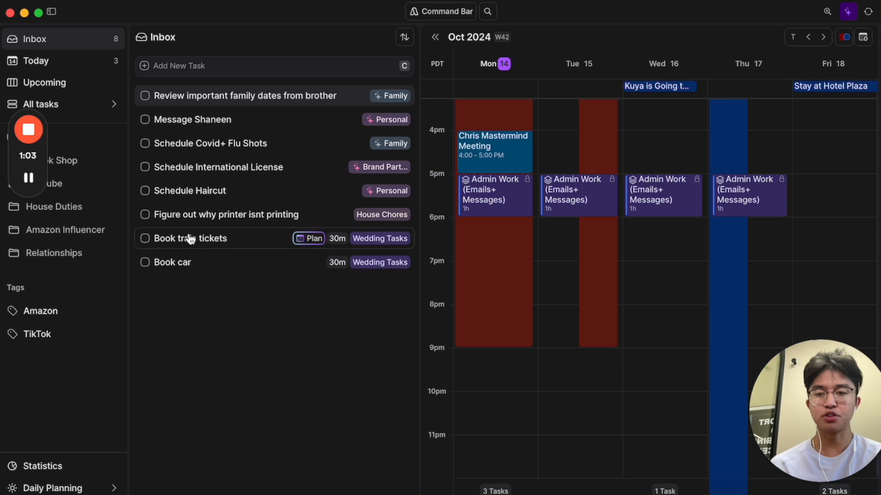
pyautogui.moveTo(180, 262)
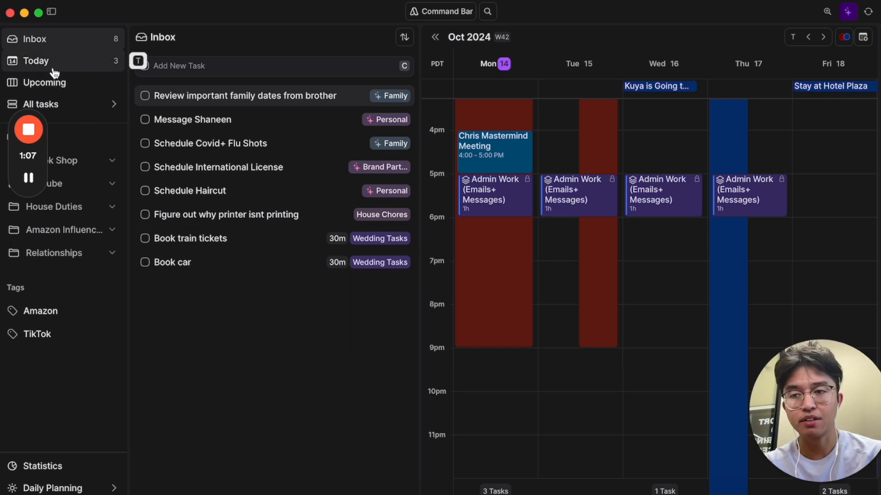
# - Browse Upcoming and All tasks, expand the YouTube folder's projects, then return to Inbox
pyautogui.click(36, 61)
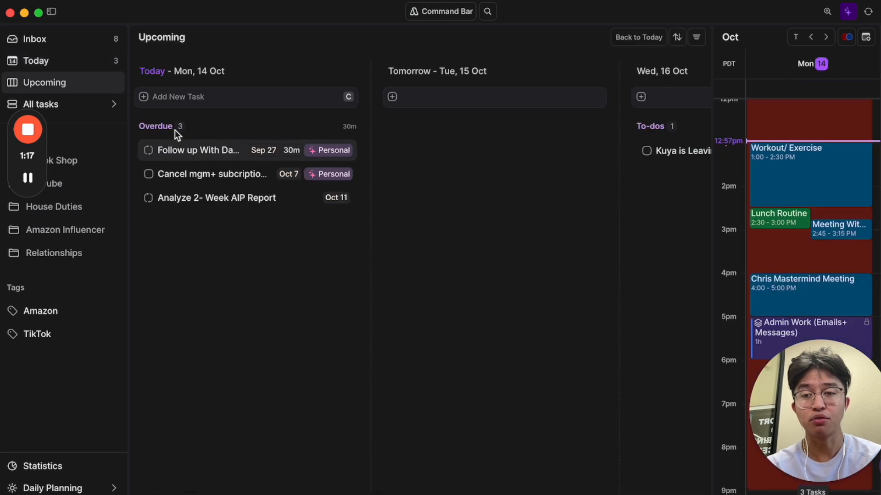
pyautogui.click(40, 104)
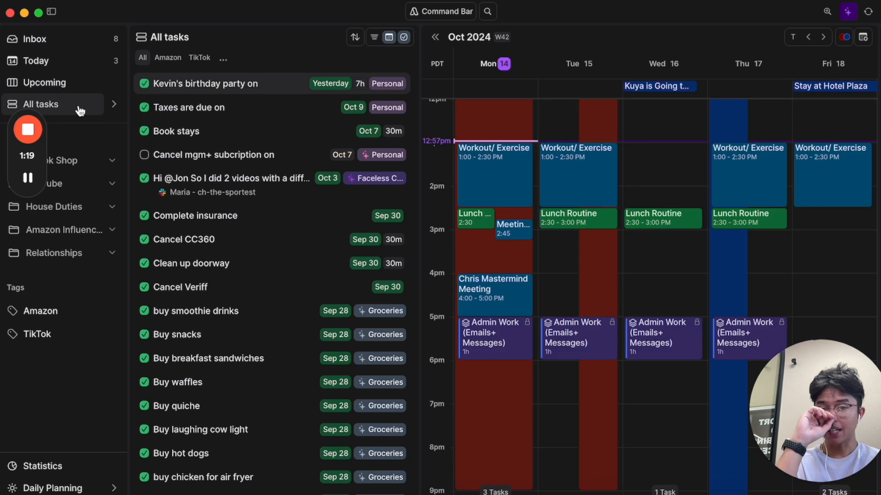
pyautogui.scroll(-3)
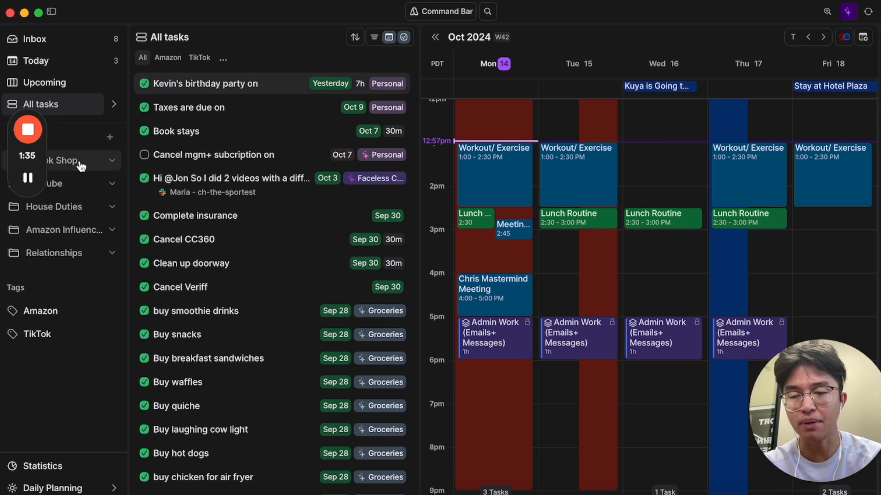
pyautogui.click(111, 161)
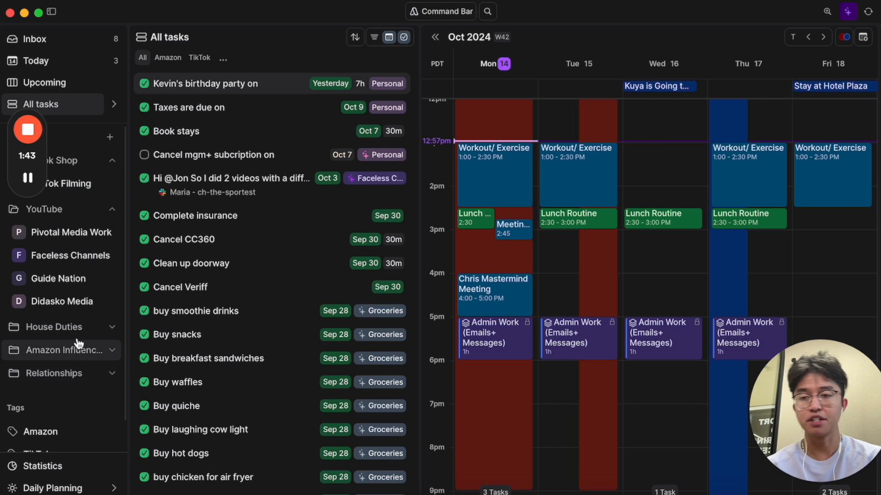
pyautogui.click(35, 38)
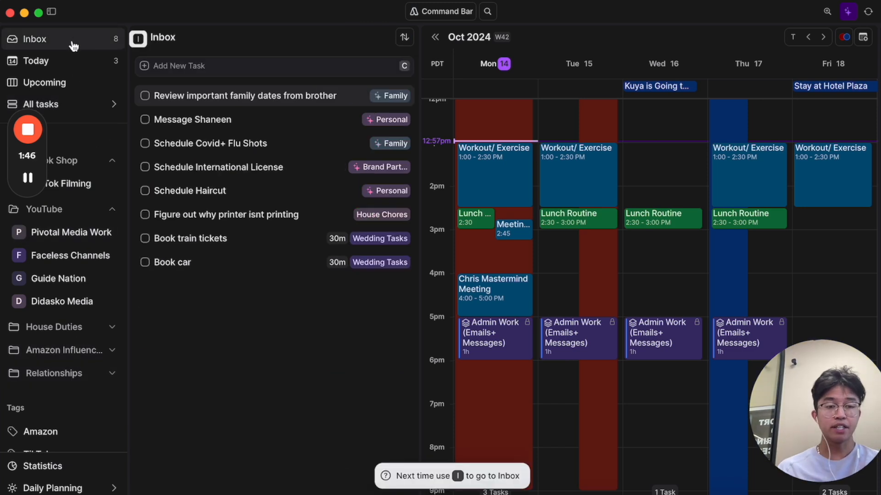
pyautogui.moveTo(150, 60)
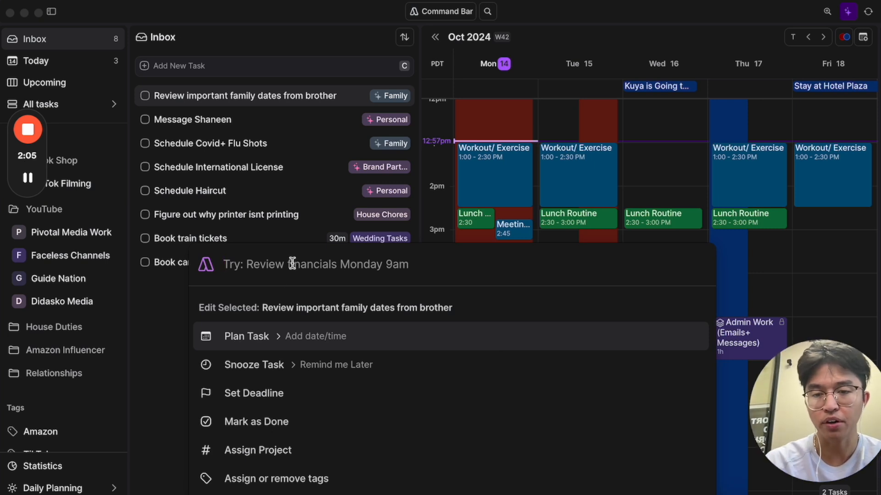
# - Enter 'Cook dinner on October 31 at 12pm' as a new task in the command bar
pyautogui.write('alkjf')
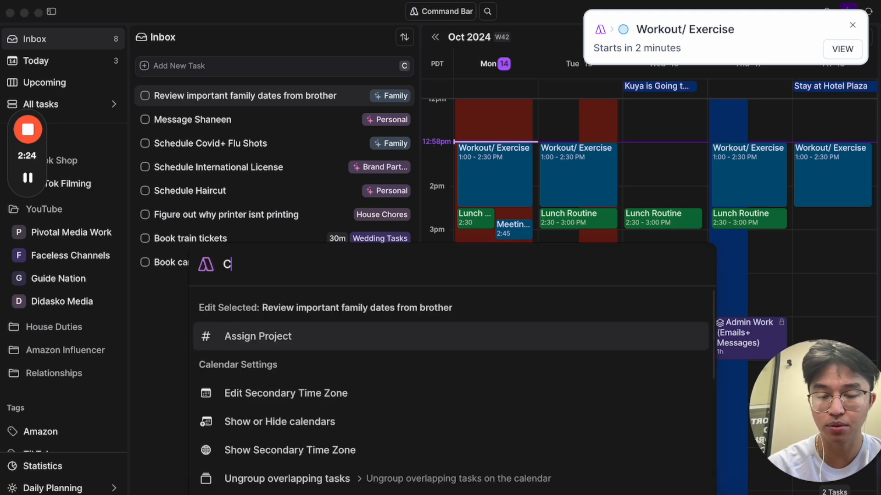
pyautogui.write('ook di')
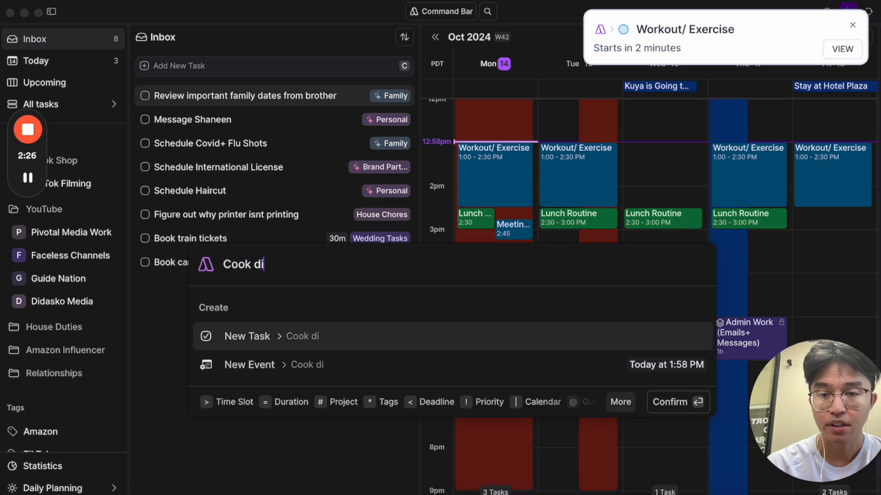
pyautogui.write('nner')
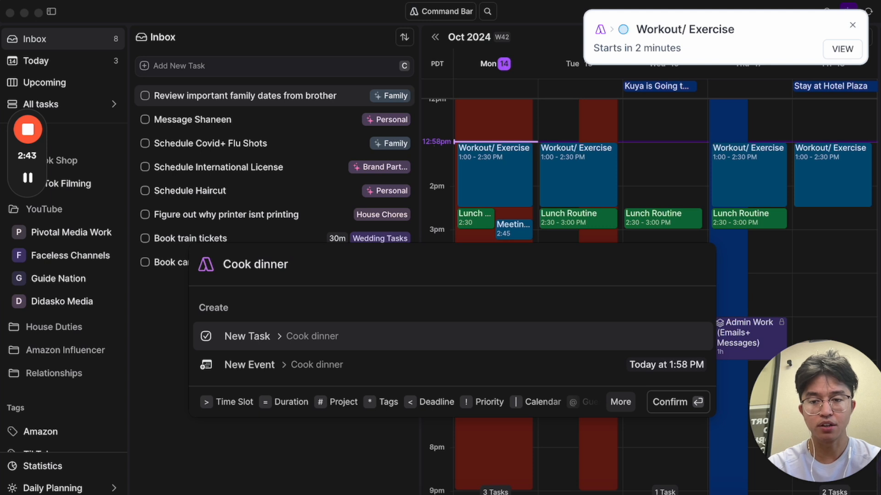
pyautogui.write('at 6pm today')
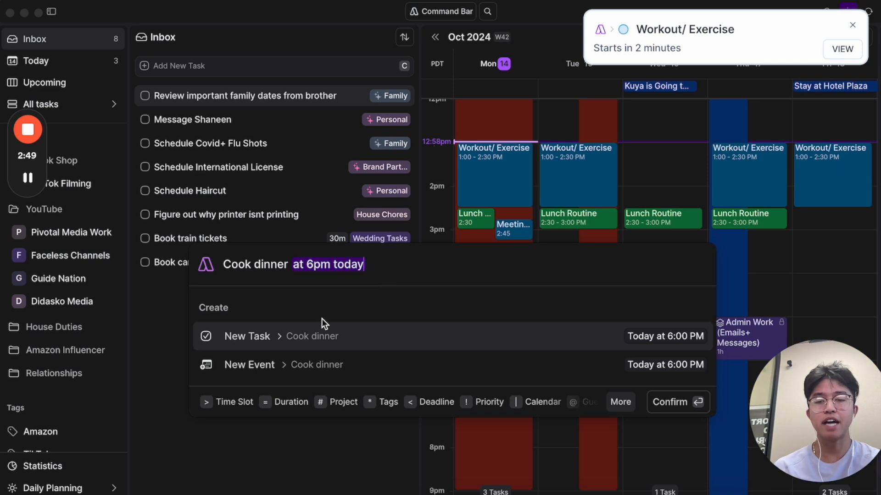
pyautogui.write('to')
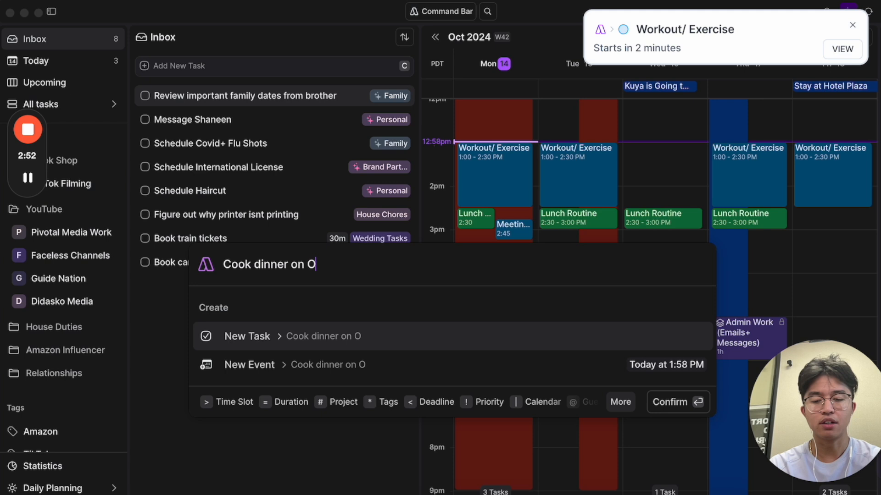
pyautogui.write('October 31 a')
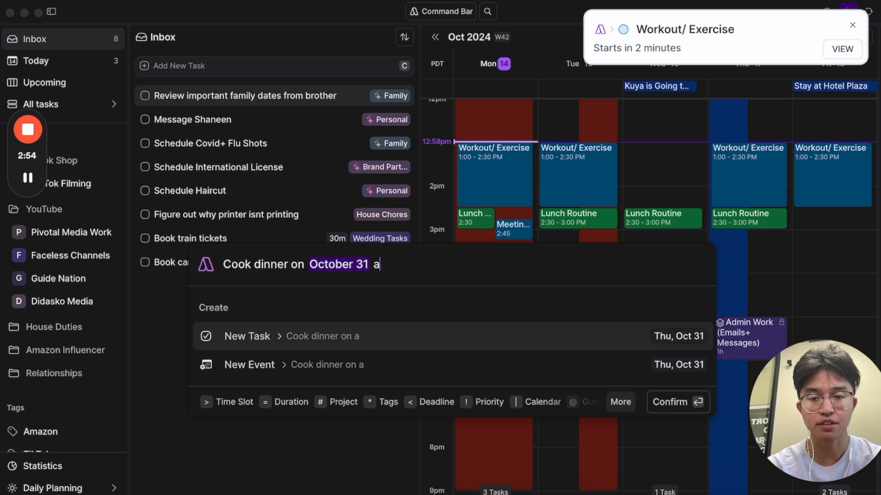
pyautogui.write('t 12pm')
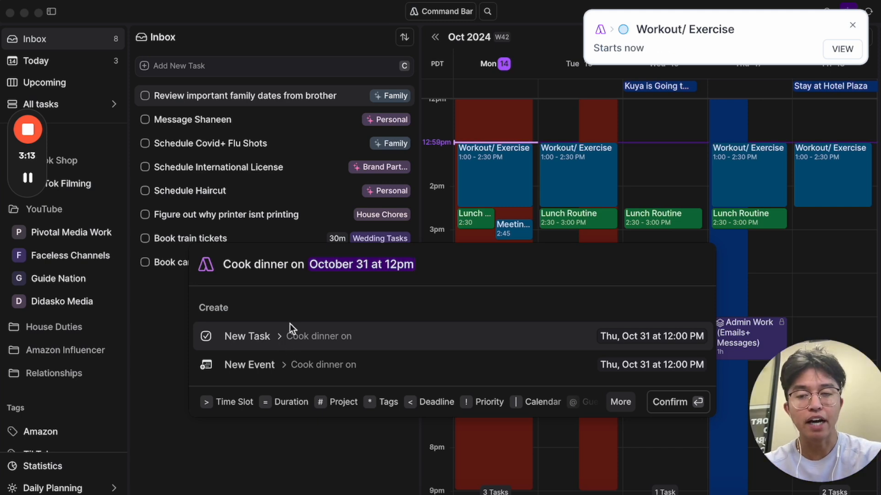
pyautogui.moveTo(219, 413)
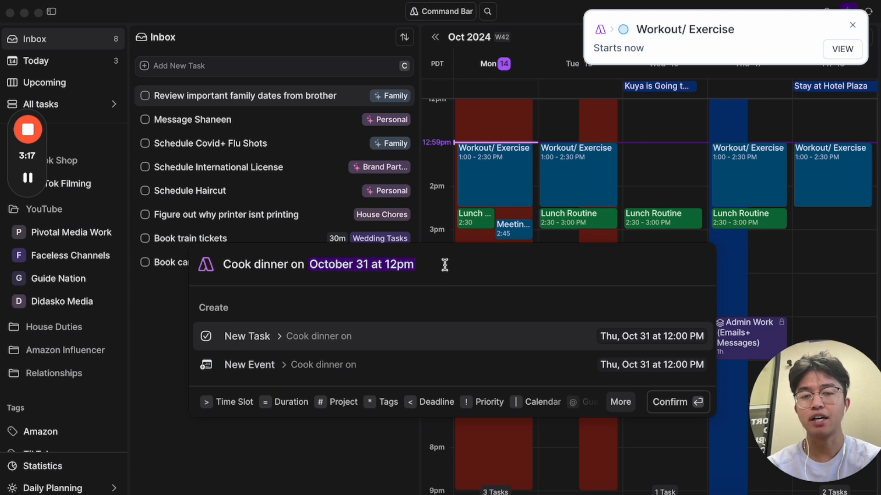
pyautogui.moveTo(431, 265)
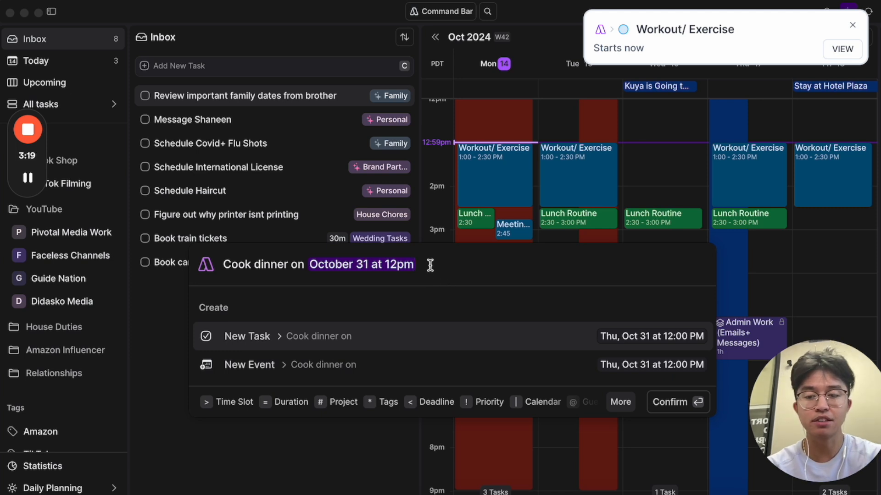
pyautogui.moveTo(97, 378)
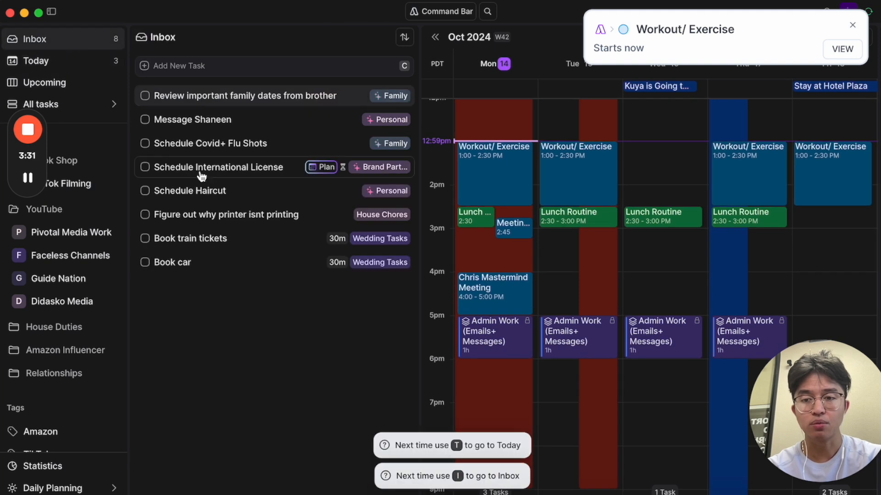
# - Search for 'cook dinner' and check the task's October 31 scheduled date
pyautogui.click(486, 11)
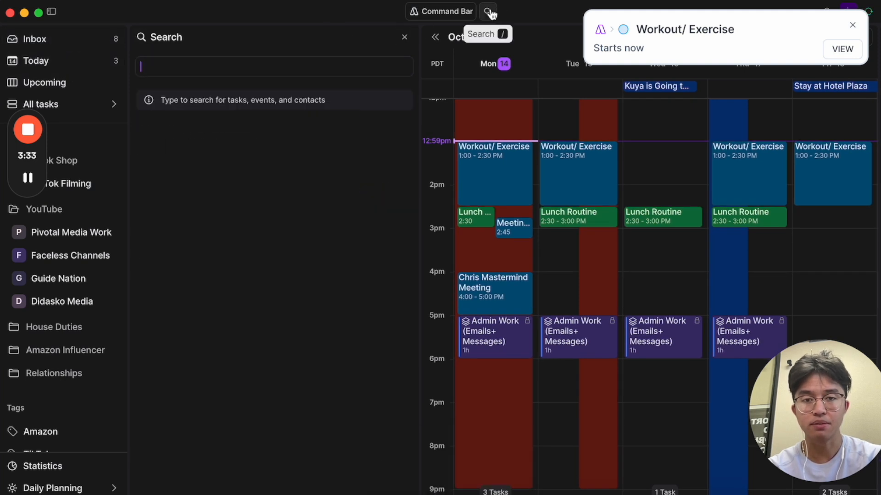
pyautogui.write('c')
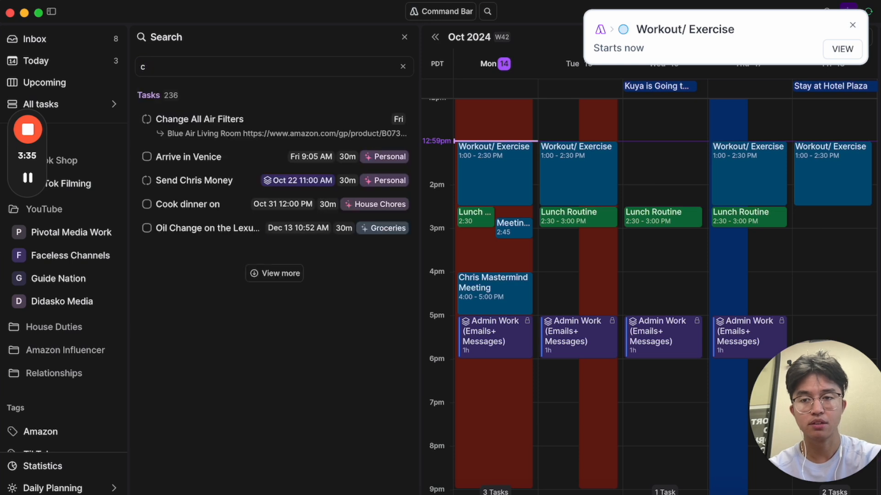
pyautogui.write('ook dinner')
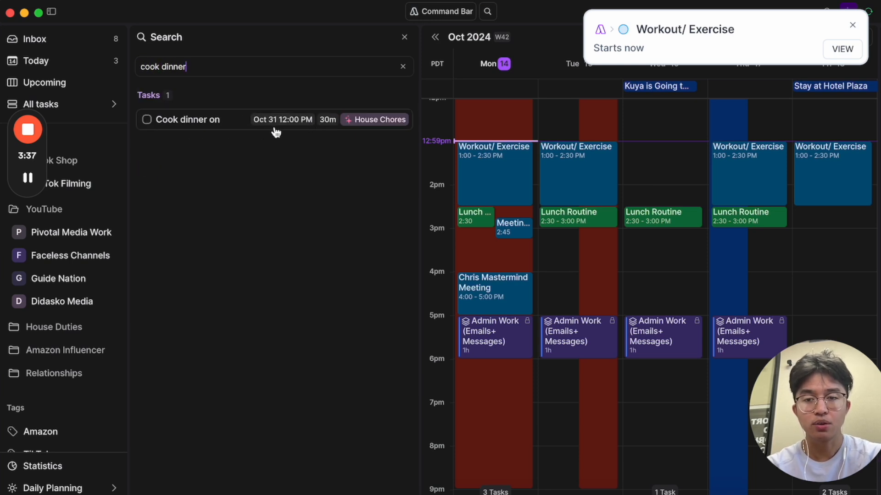
pyautogui.moveTo(230, 129)
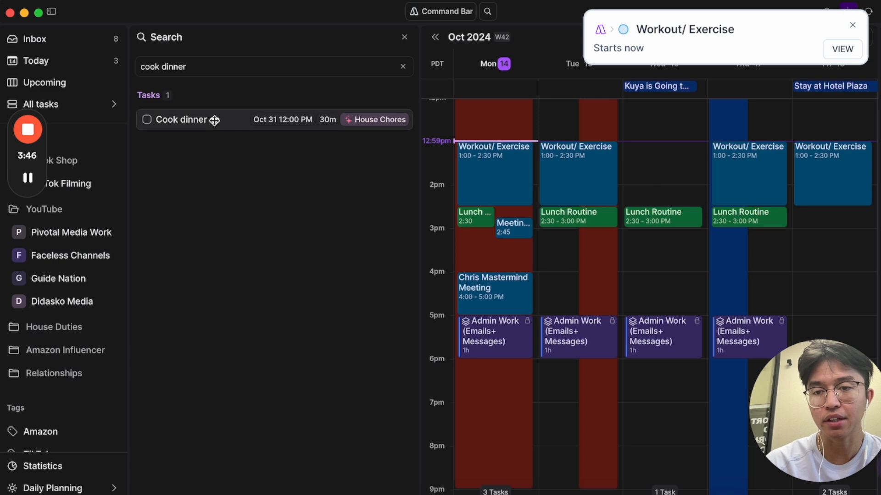
pyautogui.click(186, 119)
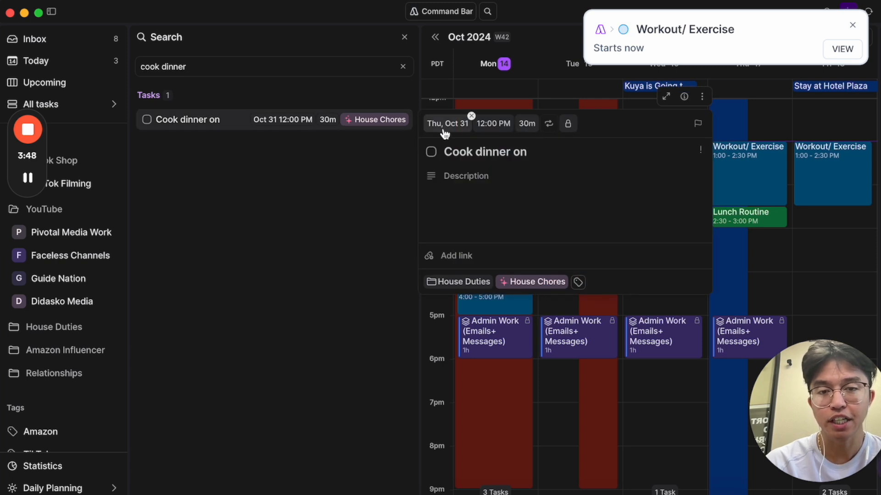
pyautogui.moveTo(526, 123)
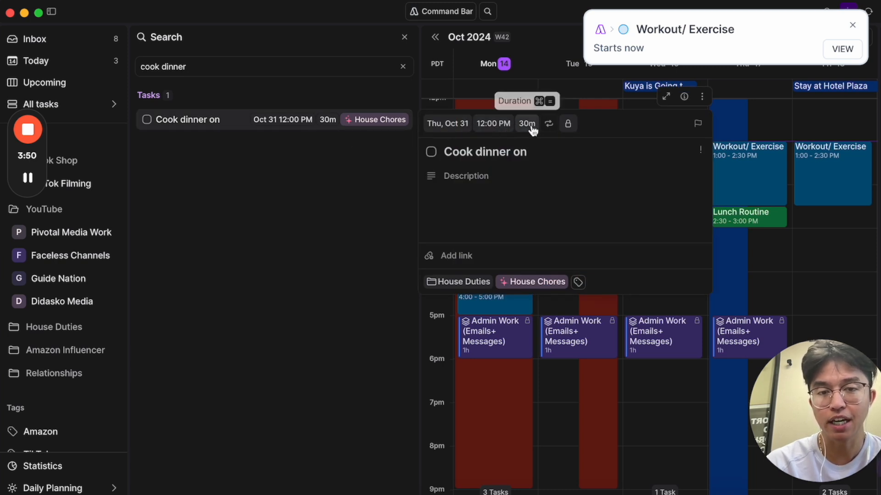
pyautogui.moveTo(548, 123)
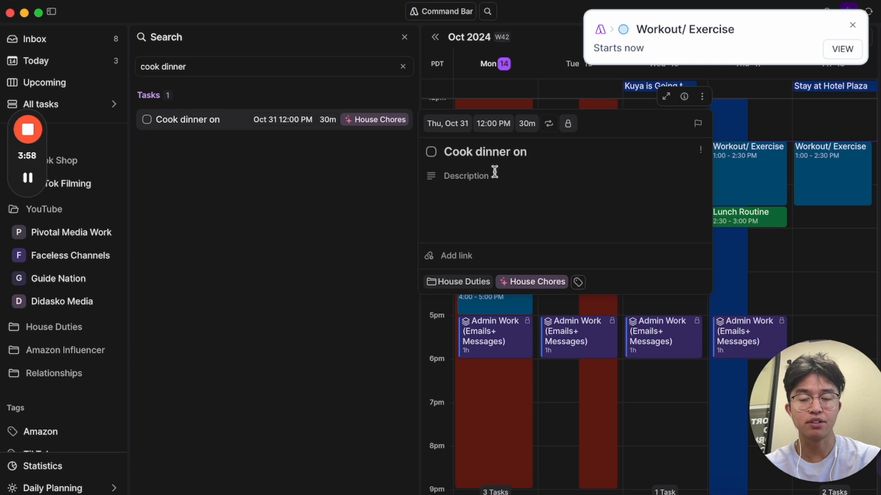
# - Start a description for Cook dinner and review its right-click action menu
pyautogui.click(505, 202)
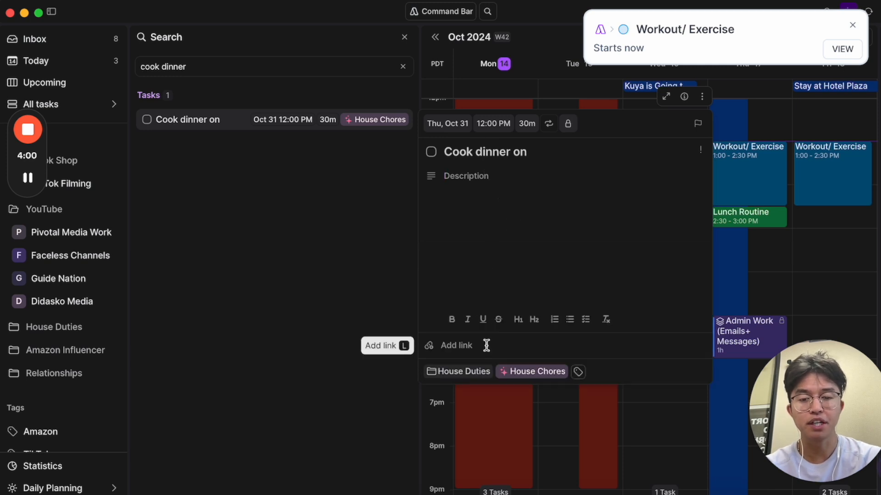
pyautogui.scroll(-3)
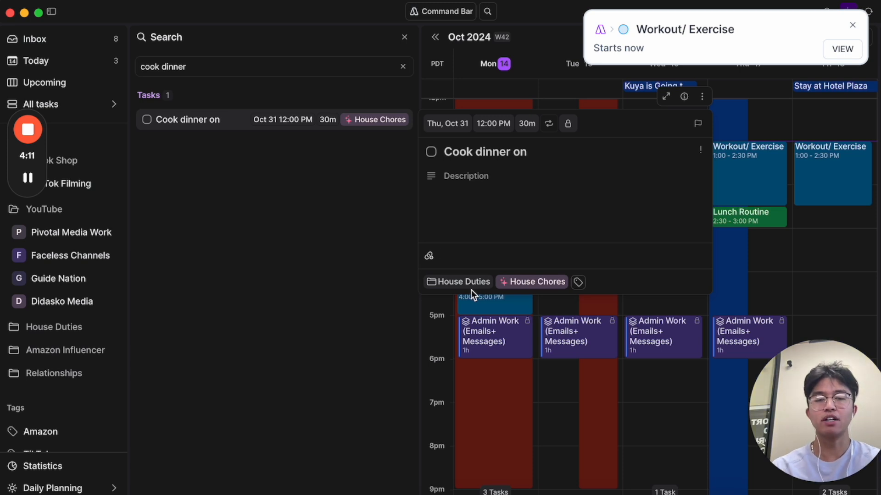
pyautogui.moveTo(531, 281)
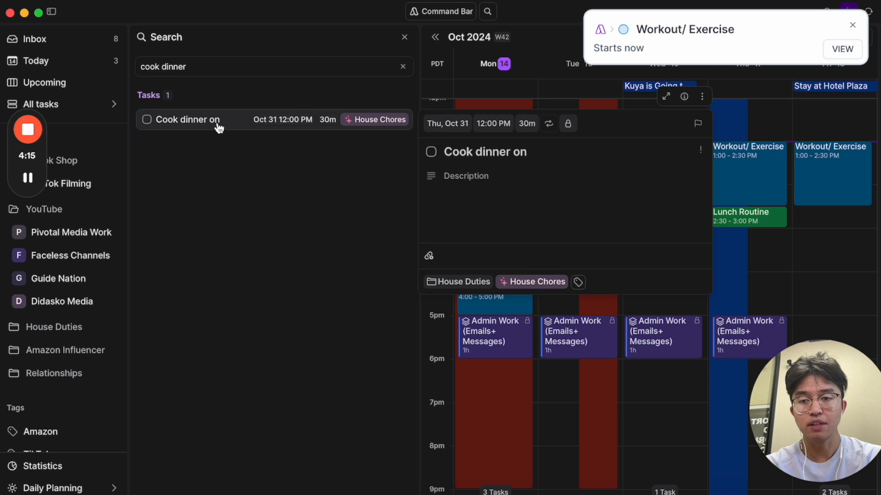
pyautogui.rightClick(185, 119)
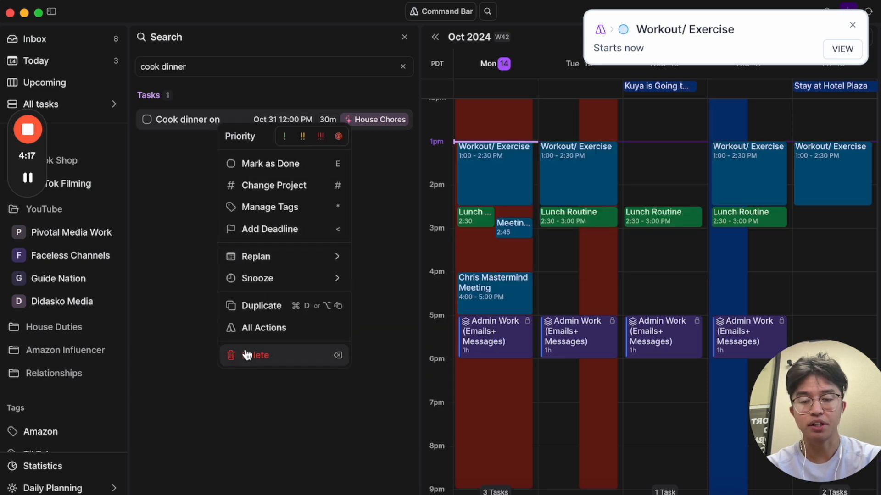
pyautogui.click(255, 355)
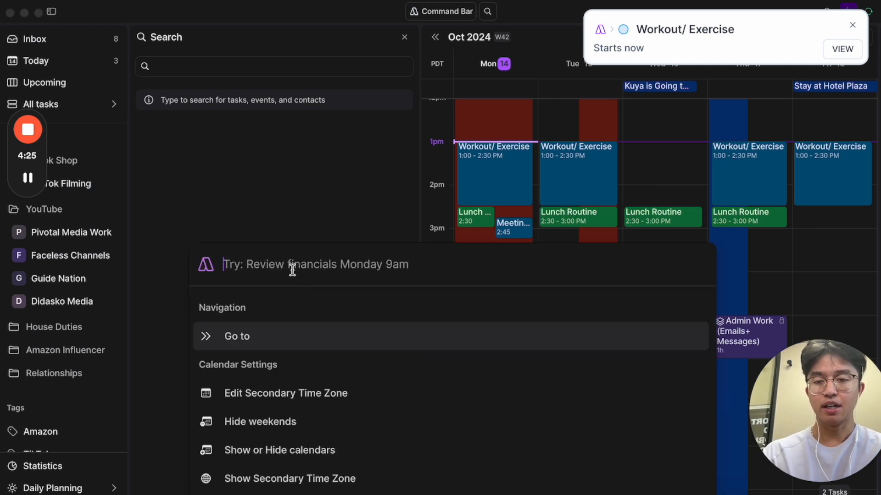
# - Enter 'Flight to Italy on Wednesday at 6pm' to create the October 16 event
pyautogui.write('Wednesda')
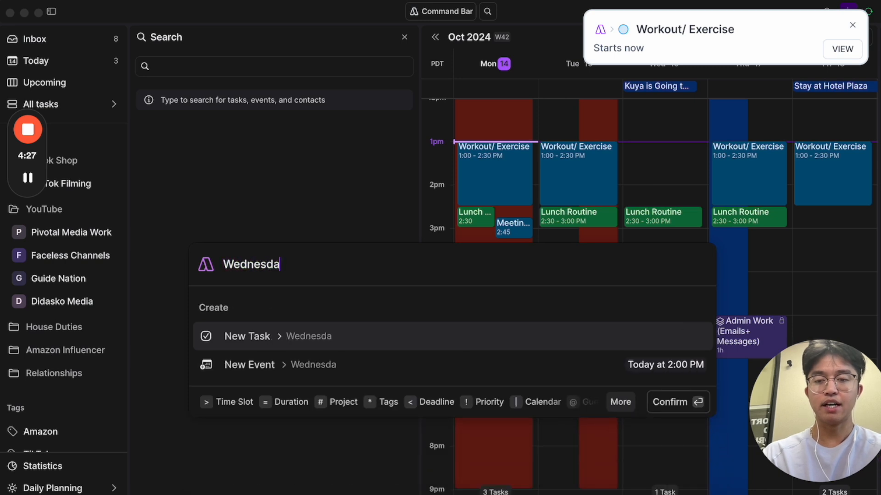
pyautogui.write('FLig')
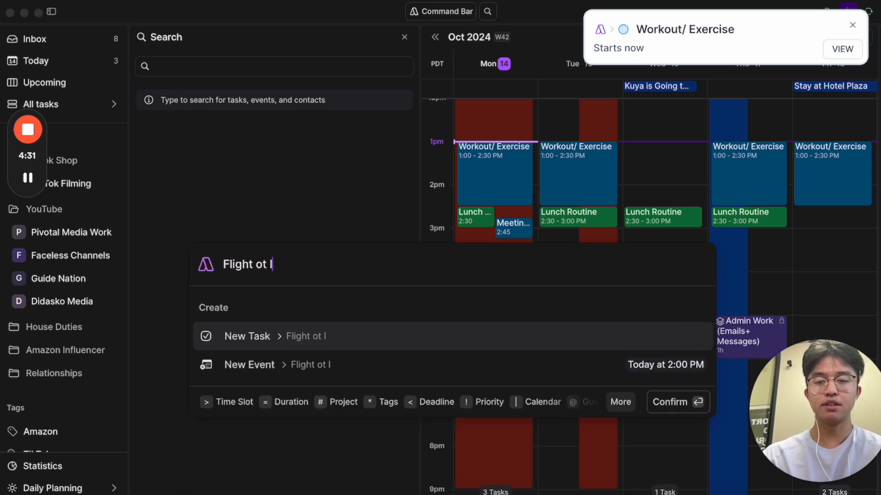
pyautogui.write('to Italy')
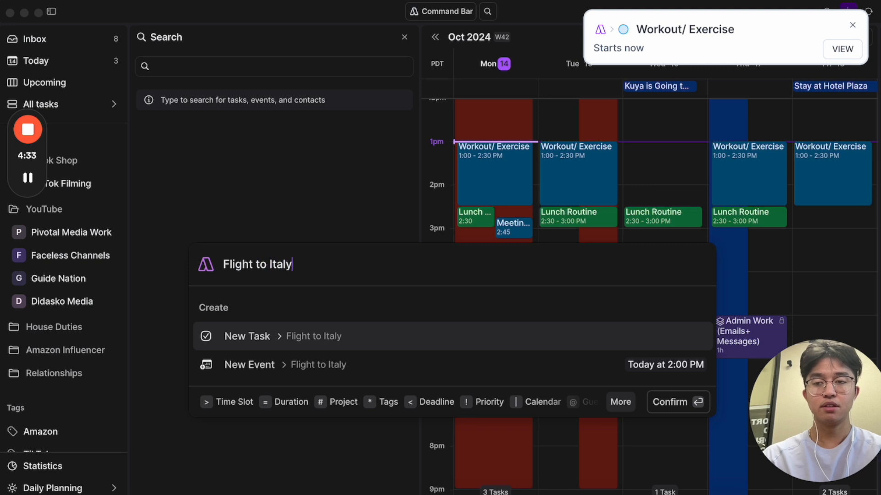
pyautogui.write('on Wednesday')
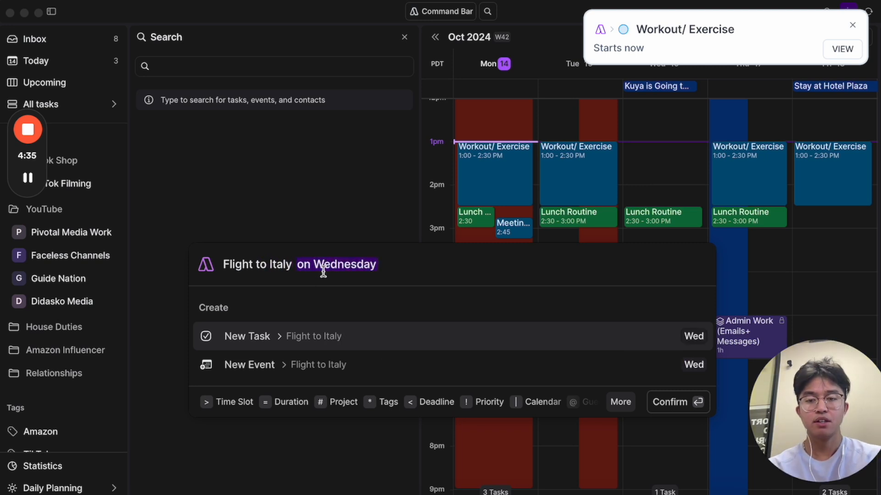
pyautogui.write('at 6pm')
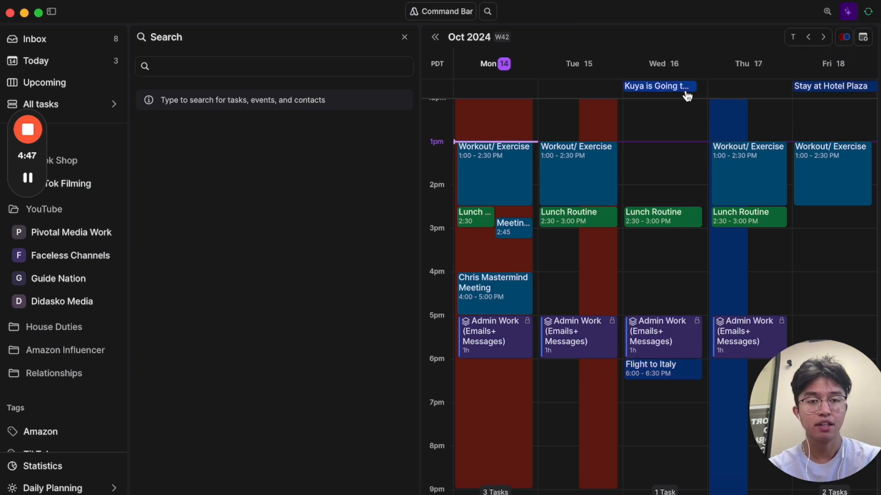
pyautogui.moveTo(671, 375)
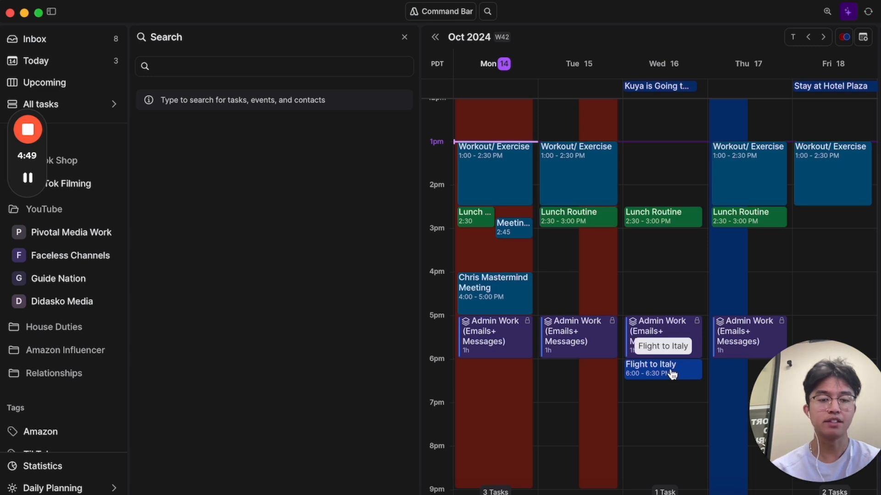
pyautogui.click(661, 369)
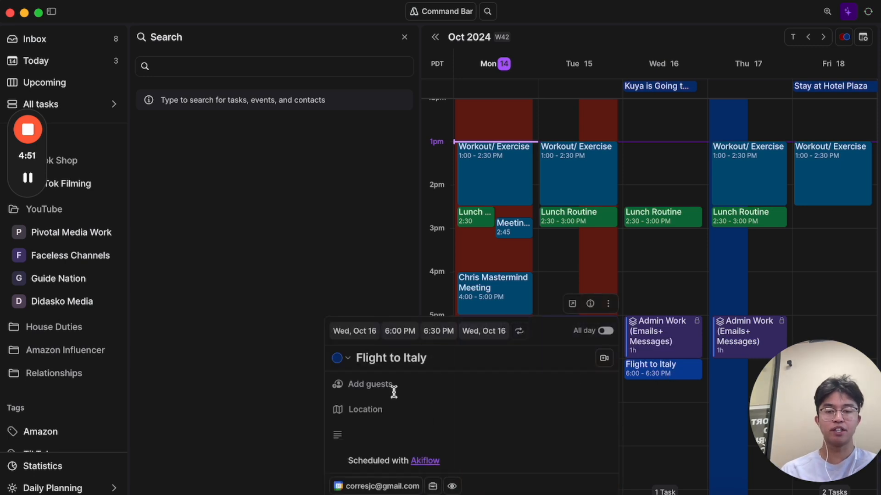
pyautogui.moveTo(388, 415)
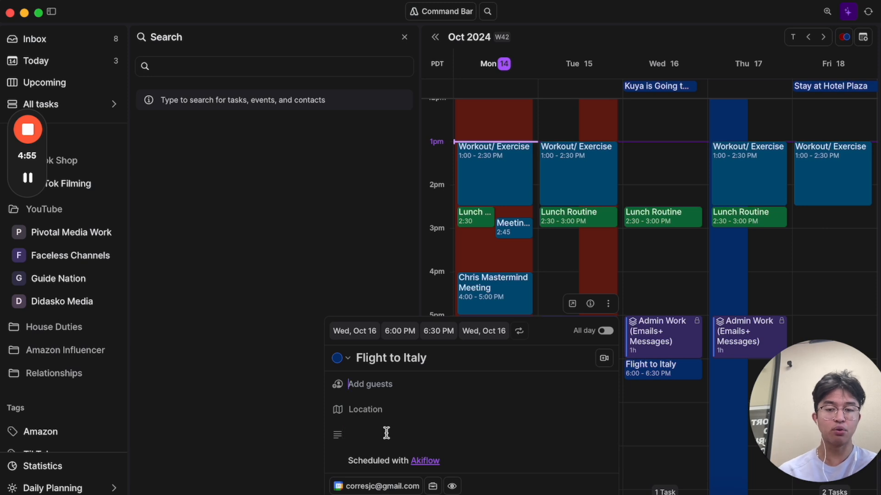
pyautogui.click(386, 433)
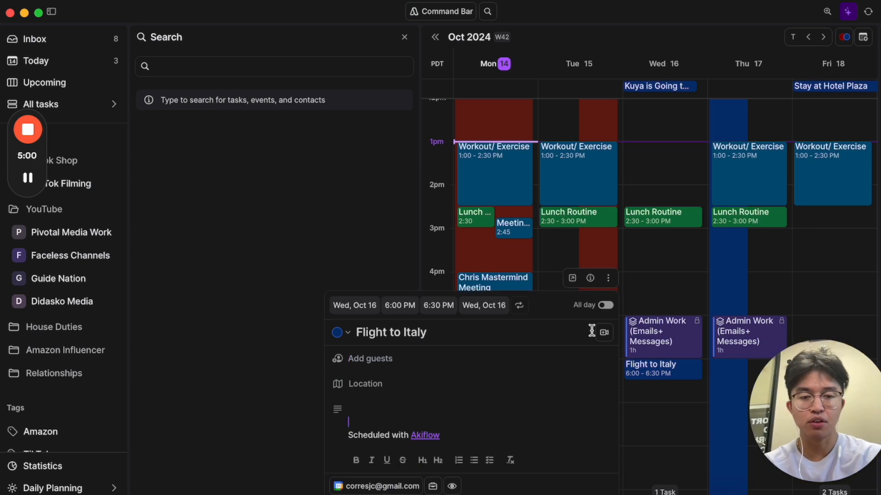
pyautogui.click(265, 218)
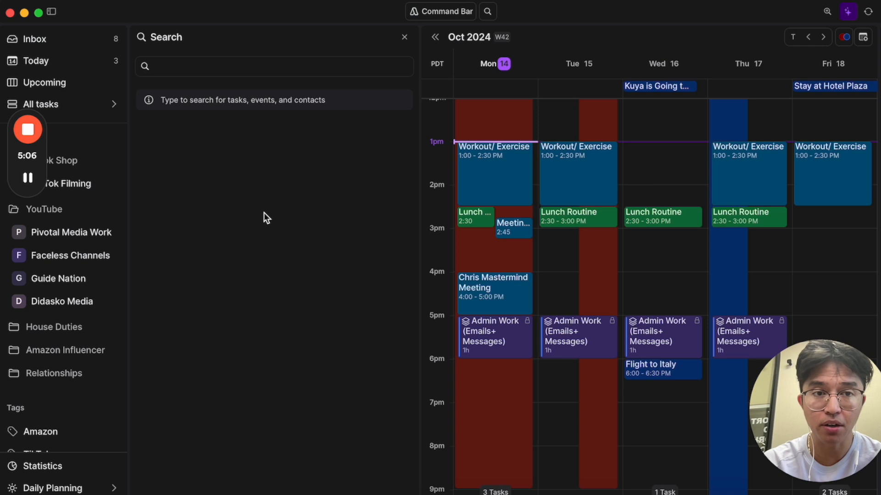
pyautogui.moveTo(446, 11)
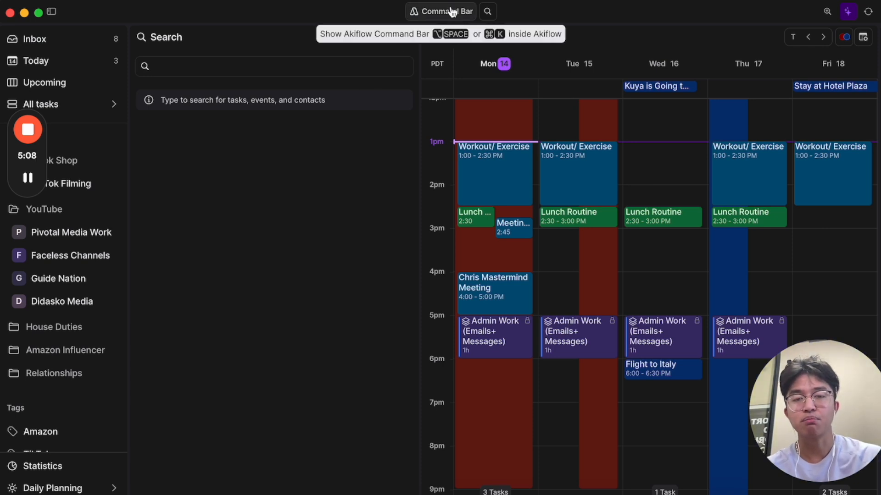
# - Switch the calendar between month and week views while showing Today's overdue tasks
pyautogui.click(440, 11)
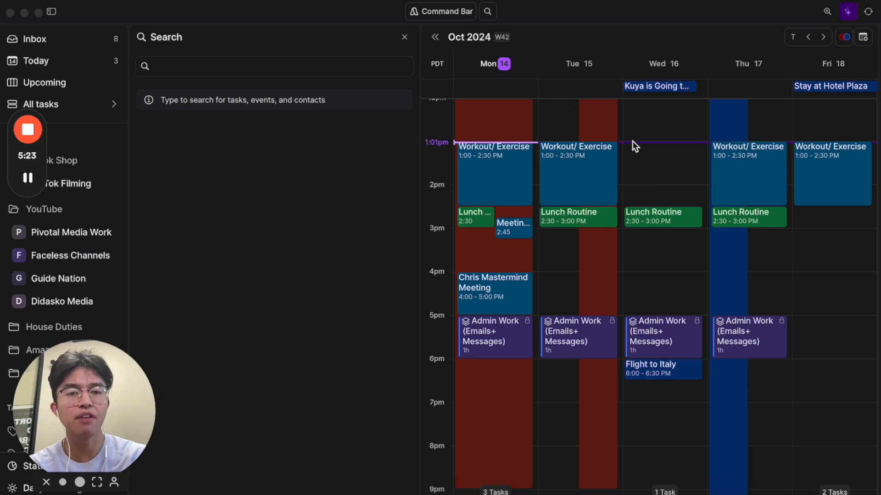
pyautogui.scroll(3)
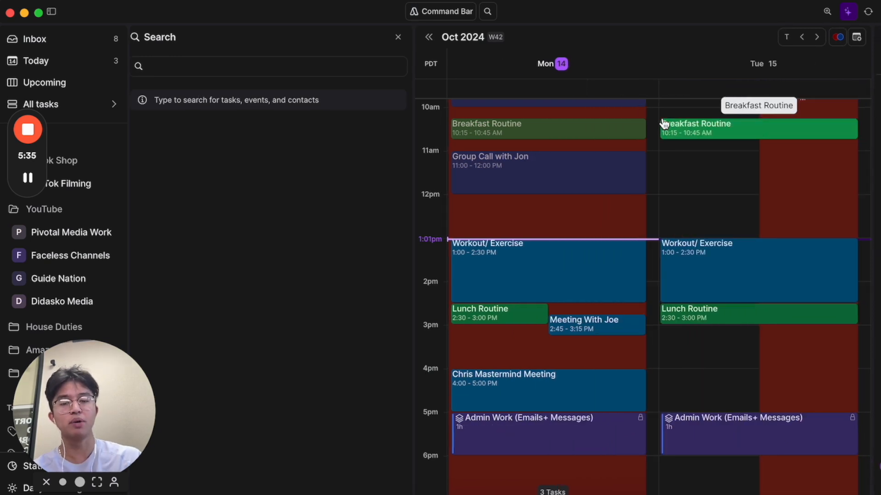
pyautogui.click(863, 37)
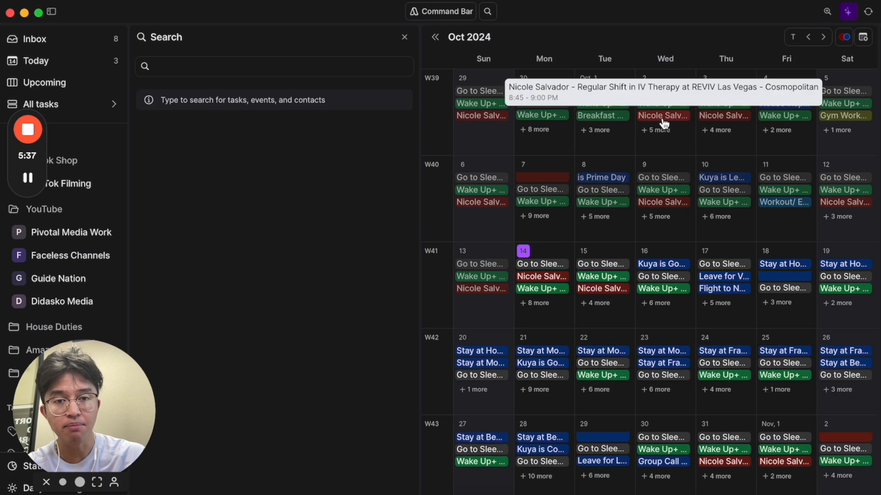
pyautogui.moveTo(663, 189)
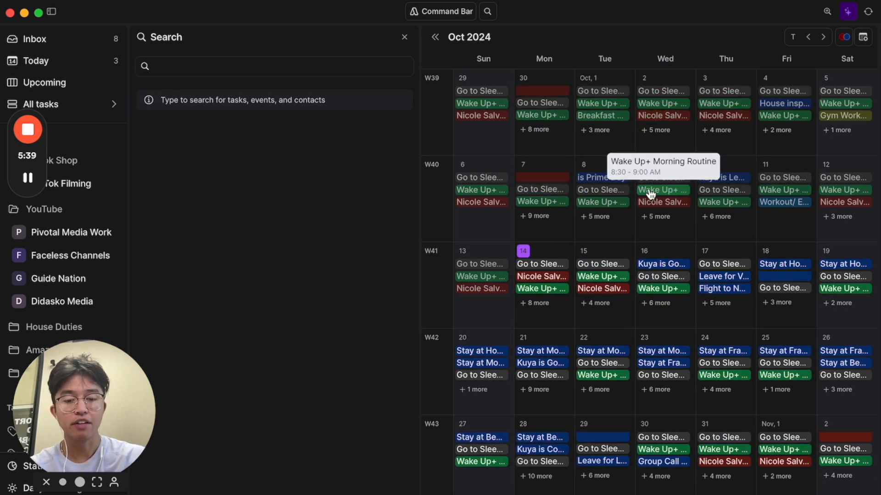
pyautogui.click(36, 60)
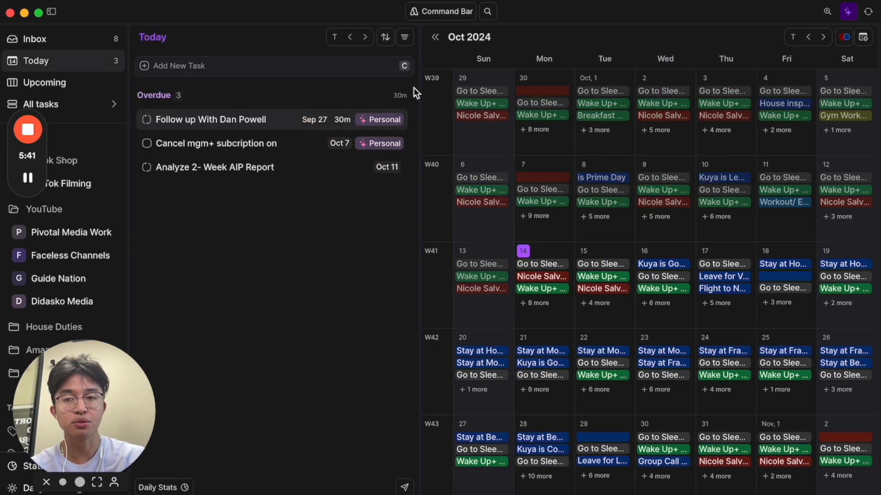
pyautogui.moveTo(551, 42)
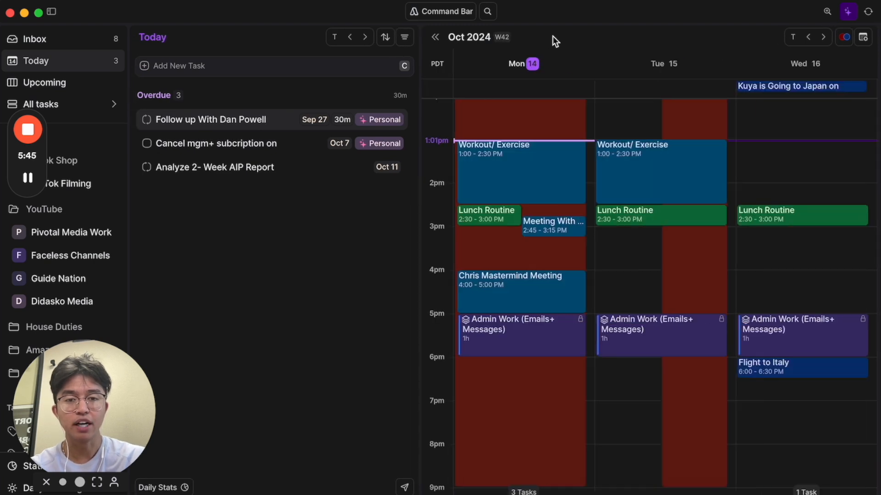
pyautogui.click(863, 37)
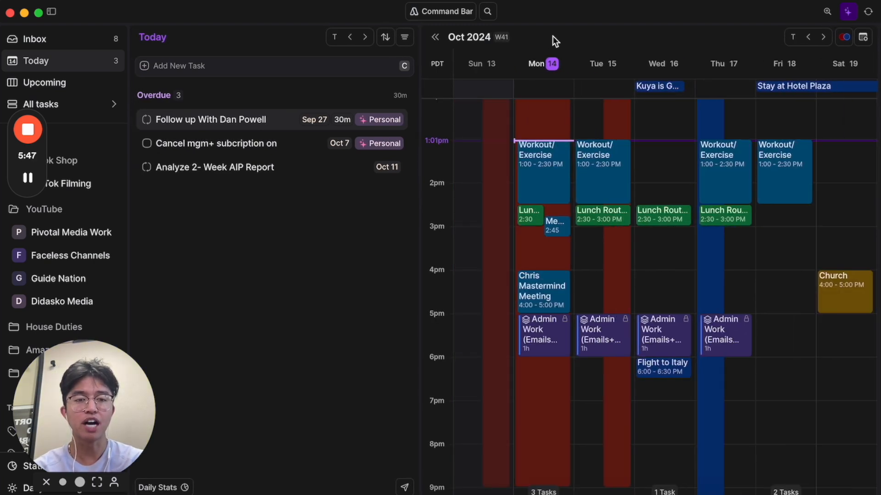
pyautogui.moveTo(580, 46)
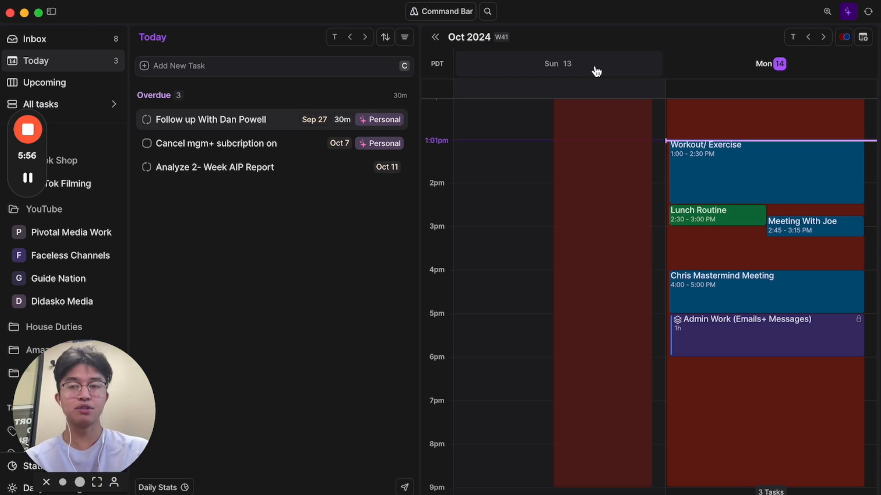
pyautogui.moveTo(863, 37)
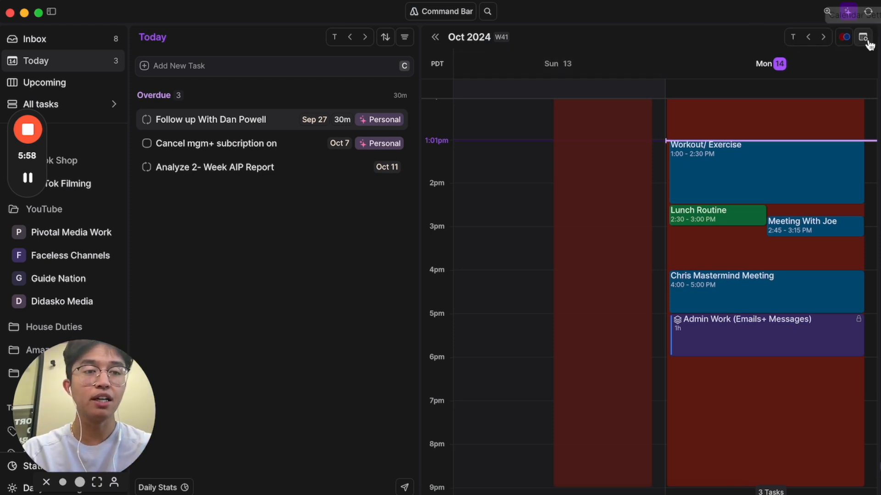
# - Cycle the calendar from single-day to multi-day, then settle on October 2024 month view
pyautogui.click(864, 37)
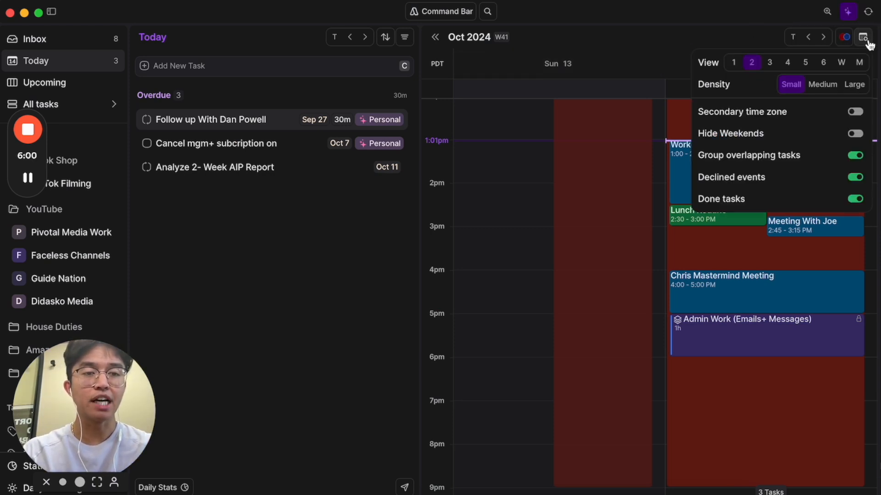
pyautogui.click(863, 37)
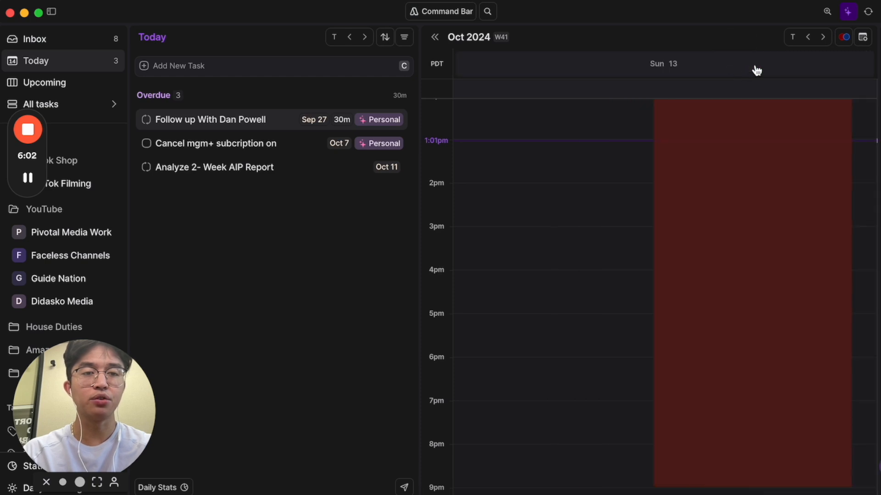
pyautogui.click(862, 38)
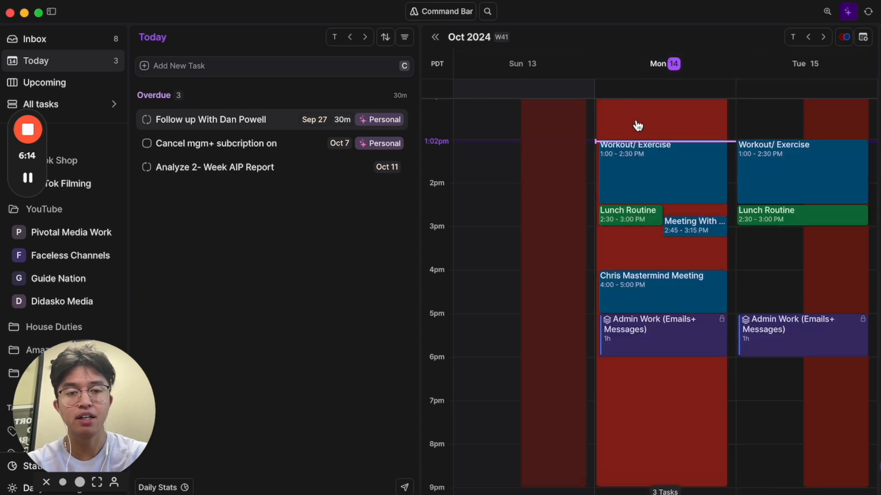
pyautogui.moveTo(627, 155)
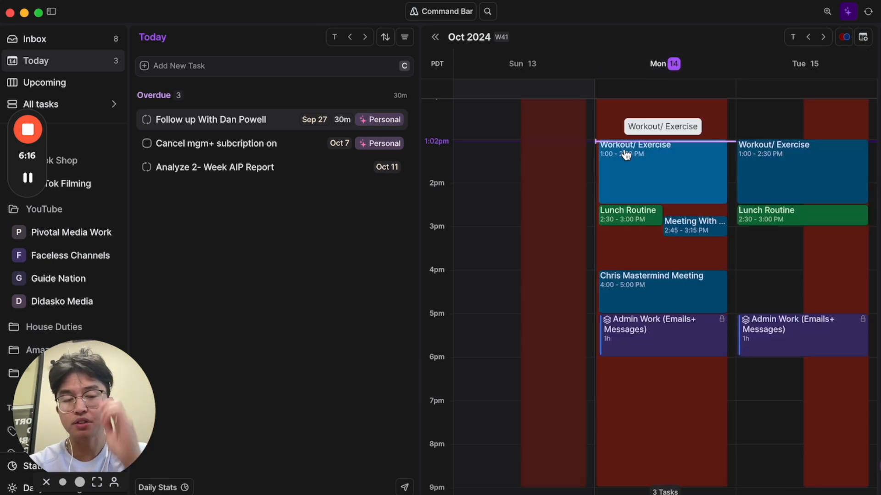
pyautogui.scroll(3)
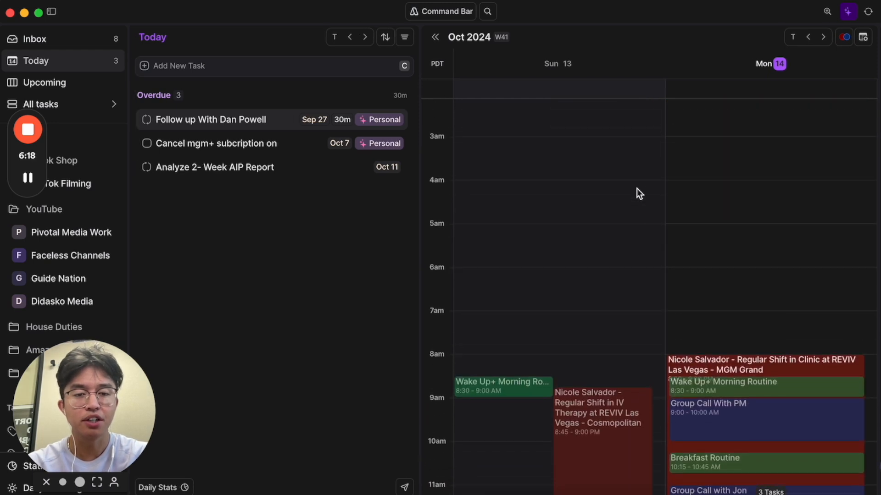
pyautogui.scroll(-3)
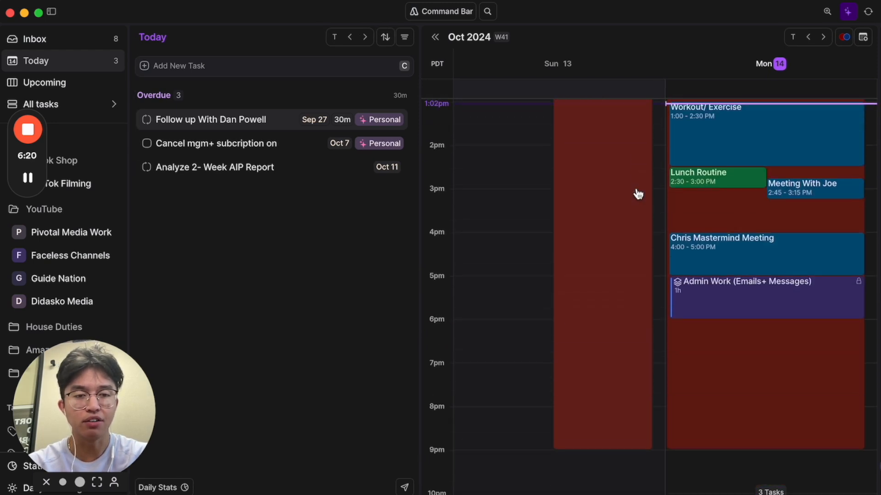
pyautogui.scroll(3)
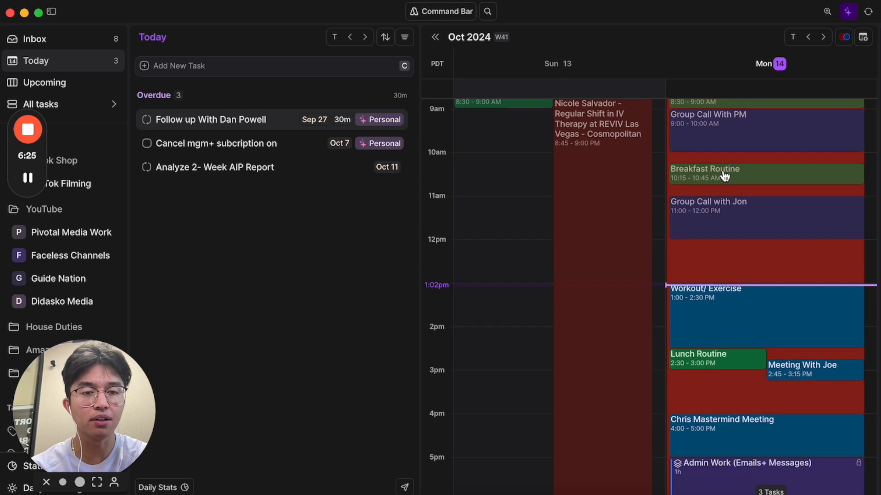
pyautogui.scroll(-3)
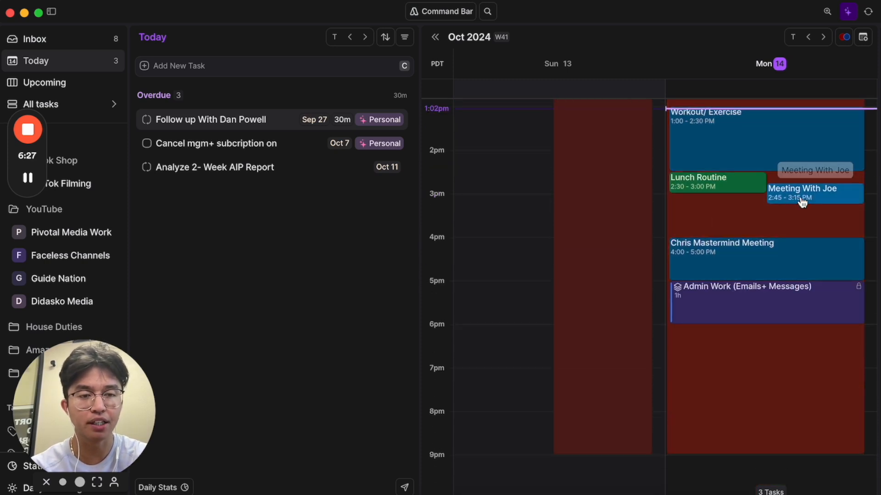
pyautogui.moveTo(723, 302)
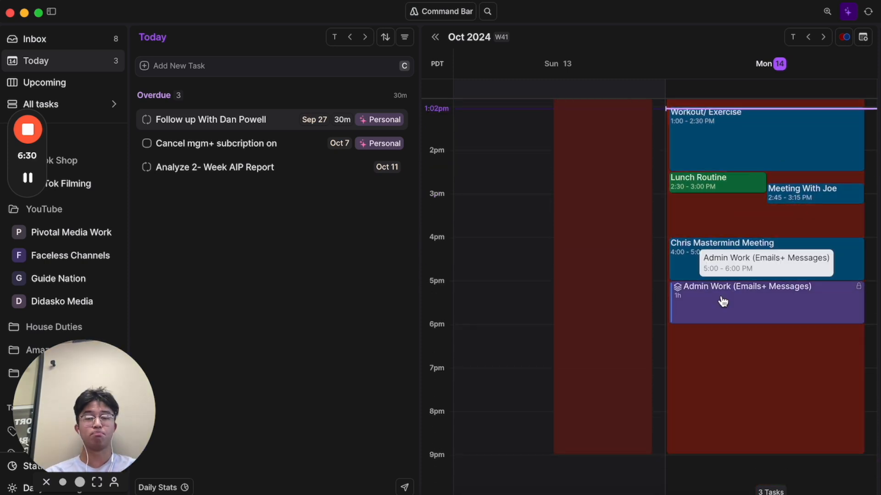
pyautogui.moveTo(834, 95)
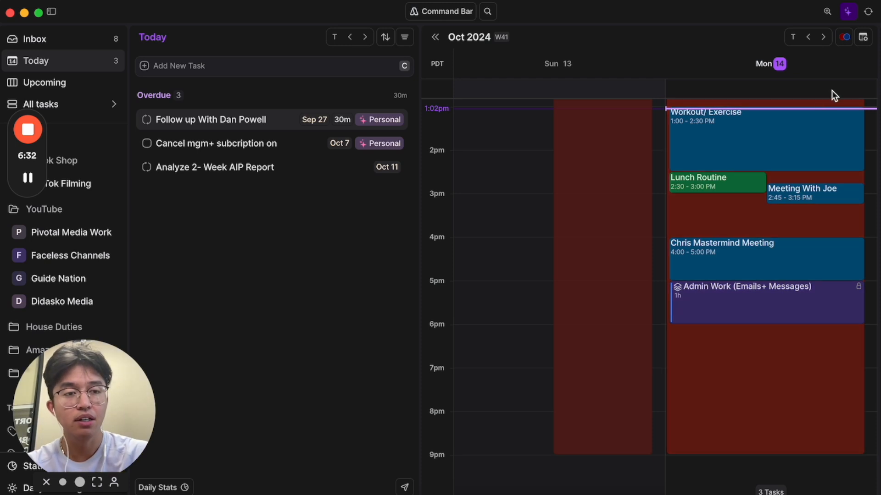
pyautogui.moveTo(853, 78)
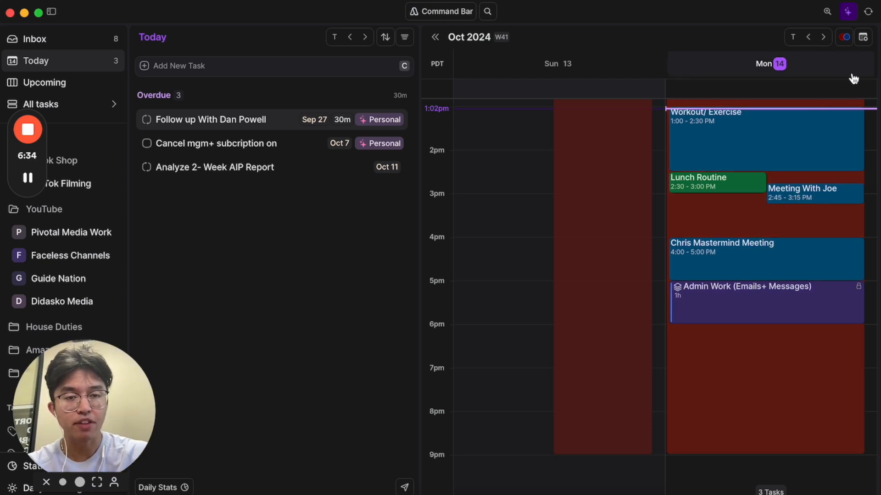
pyautogui.click(863, 38)
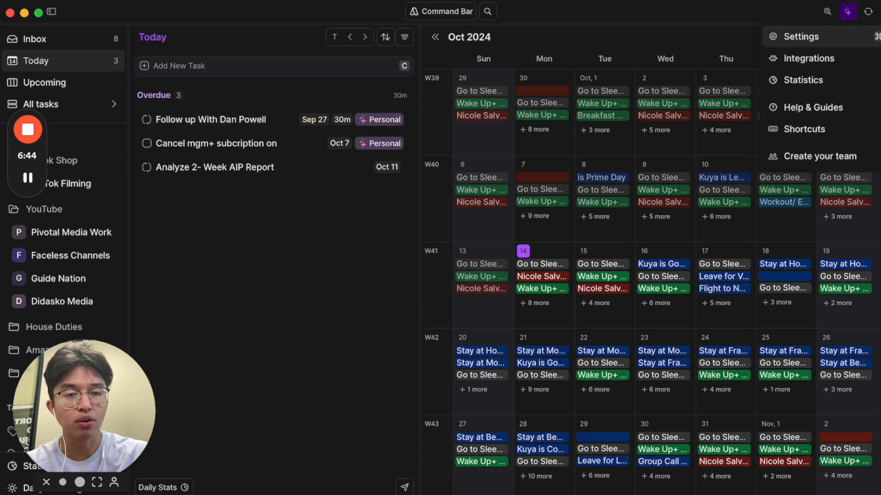
pyautogui.click(800, 37)
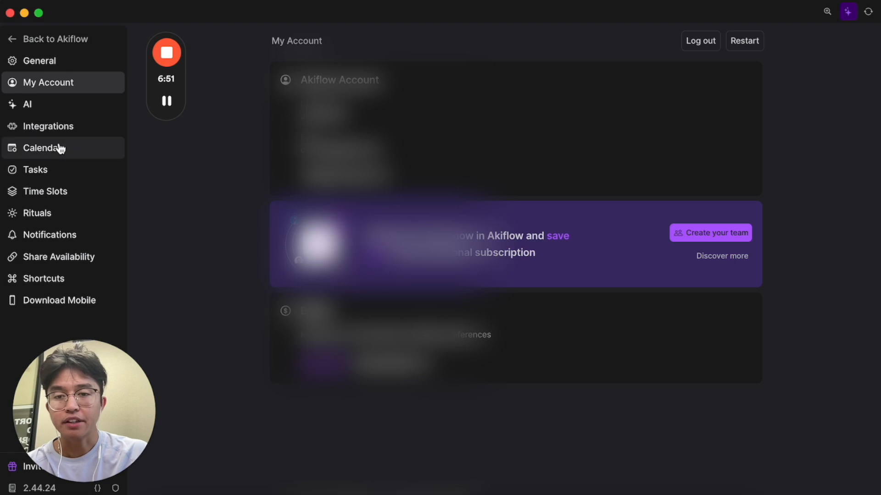
pyautogui.click(41, 148)
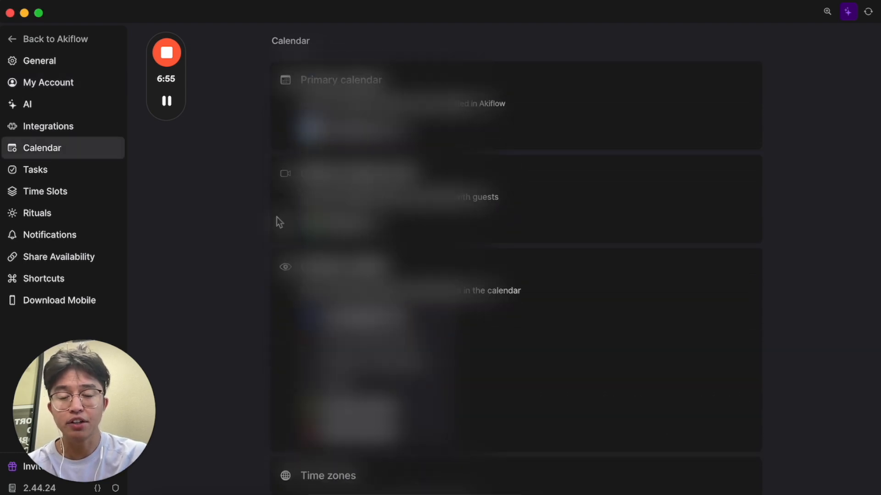
pyautogui.moveTo(67, 126)
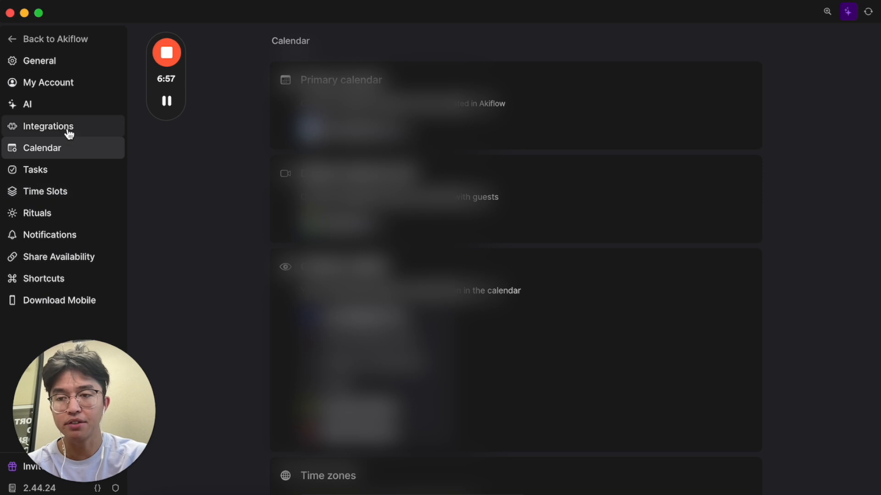
pyautogui.click(49, 126)
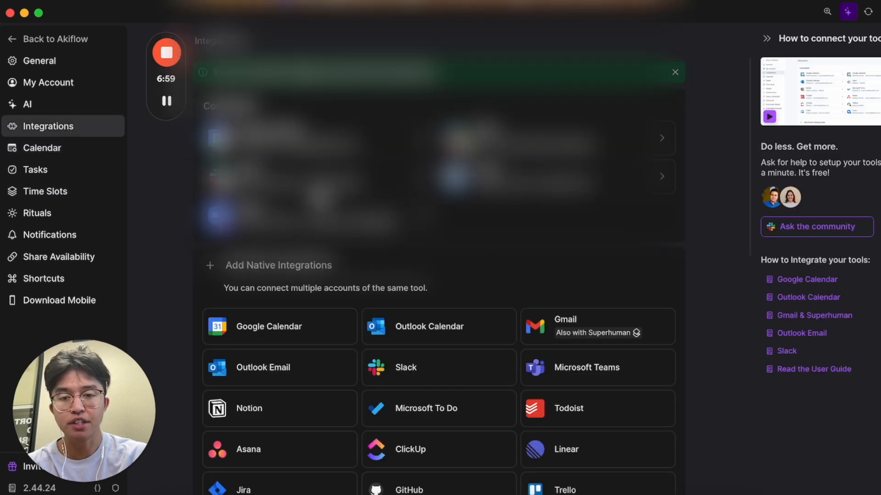
pyautogui.scroll(-3)
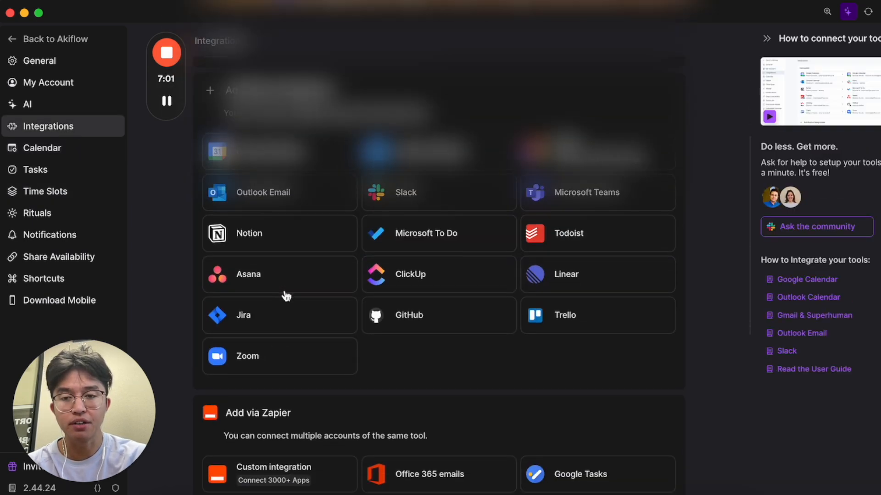
pyautogui.click(25, 104)
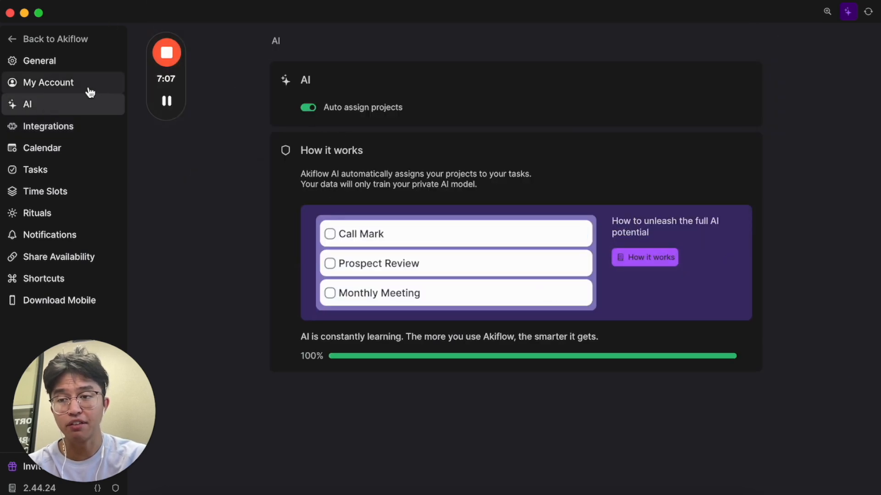
pyautogui.click(55, 38)
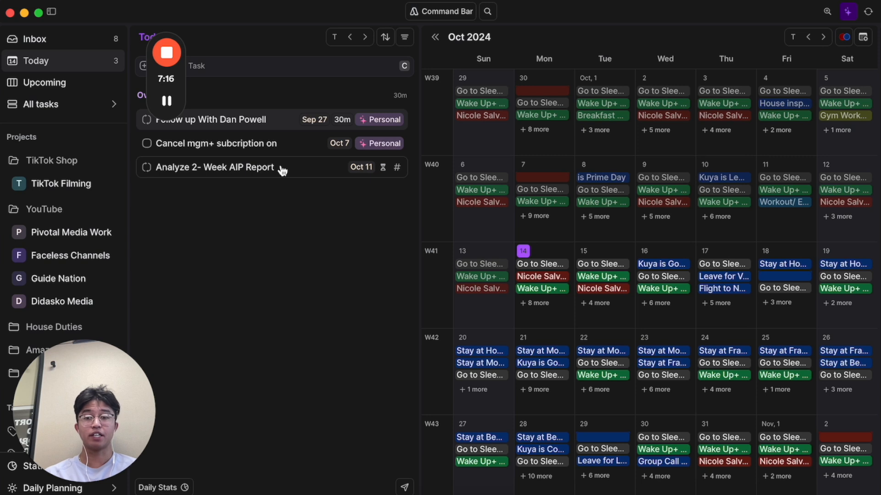
pyautogui.moveTo(318, 170)
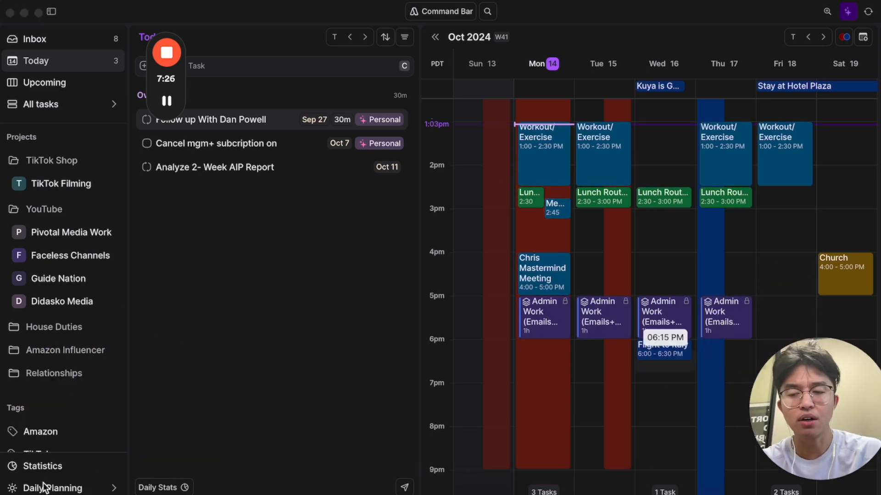
# - Scroll the sidebar down to reveal the project and Tags list
pyautogui.scroll(-3)
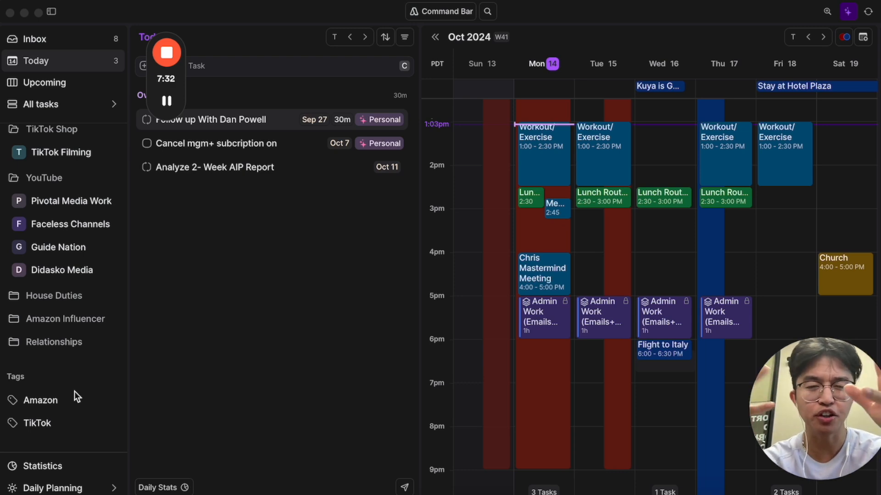
pyautogui.moveTo(73, 415)
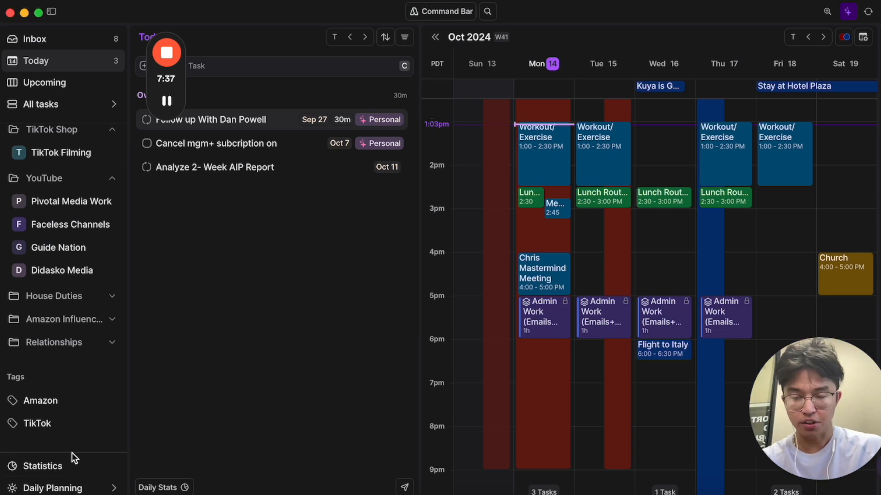
pyautogui.moveTo(106, 390)
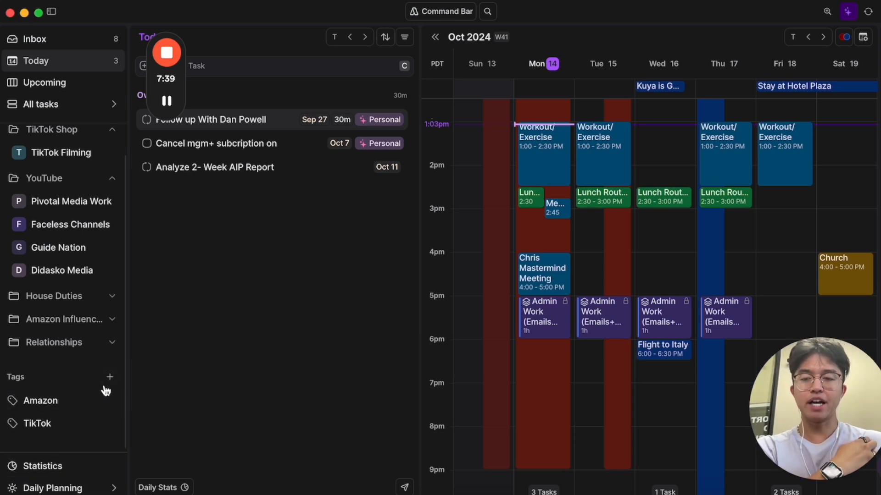
pyautogui.click(44, 466)
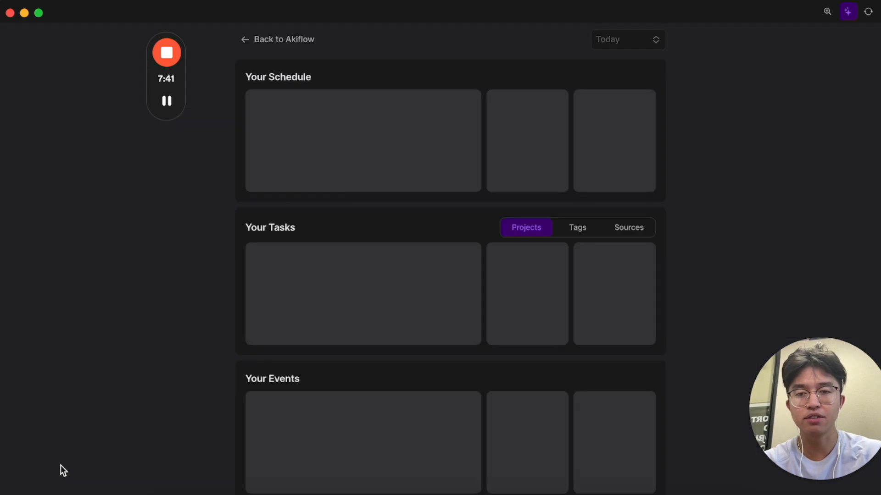
pyautogui.moveTo(392, 154)
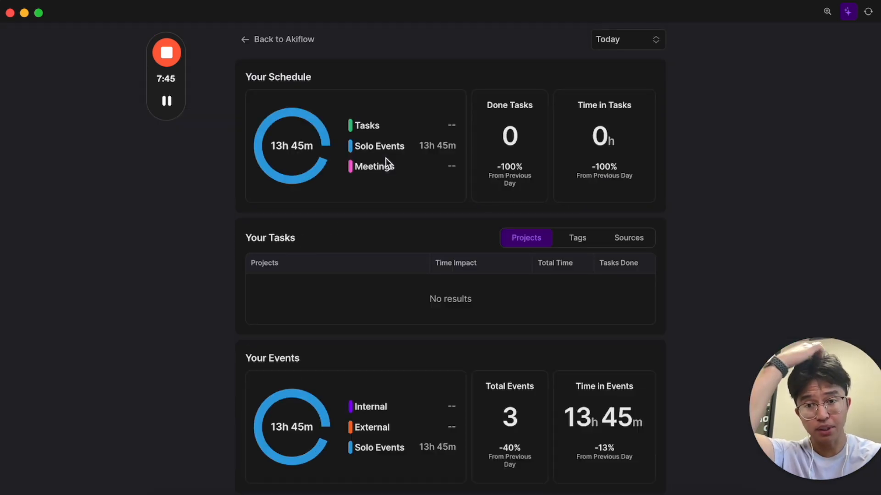
pyautogui.scroll(-3)
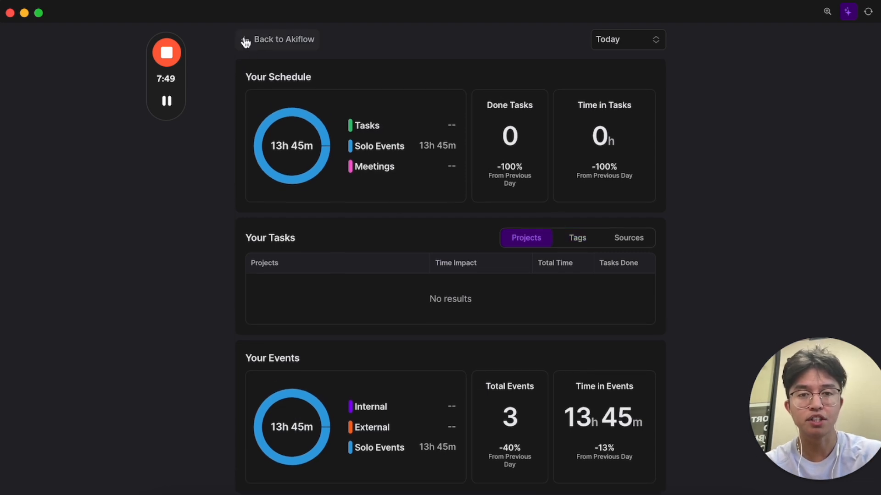
pyautogui.click(278, 39)
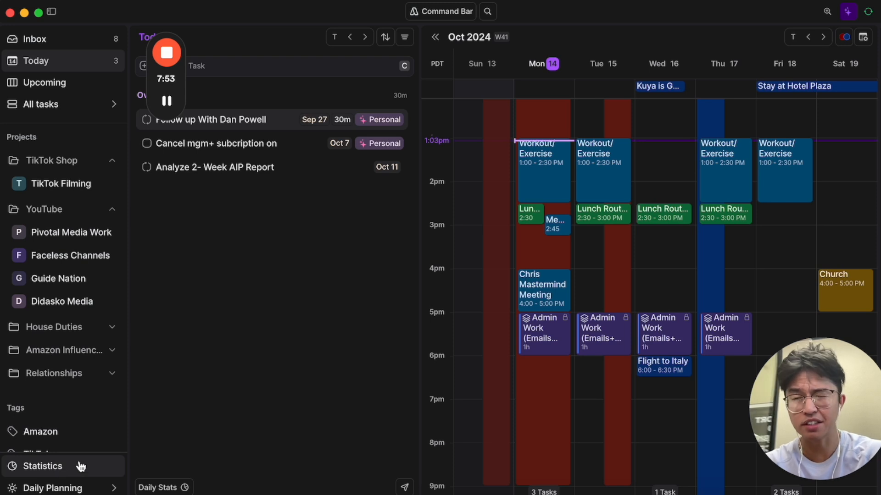
# - Launch Daily Planning from the sidebar to review yesterday's three events
pyautogui.click(52, 488)
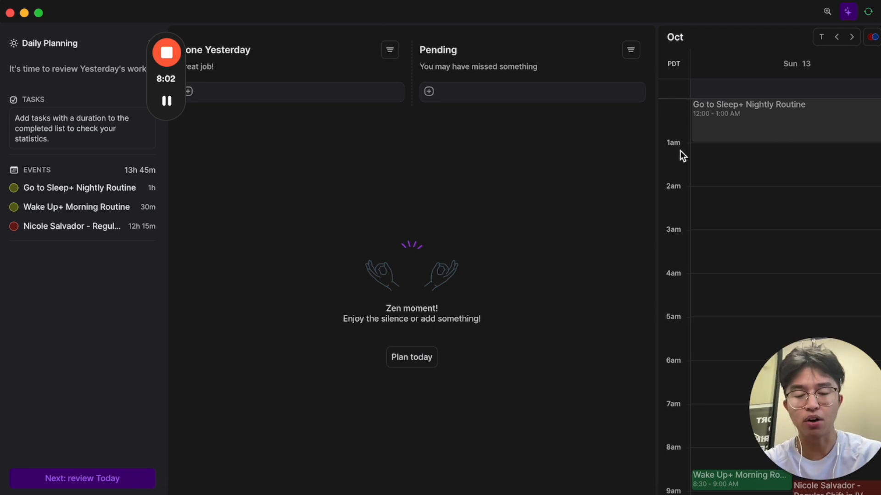
pyautogui.moveTo(53, 384)
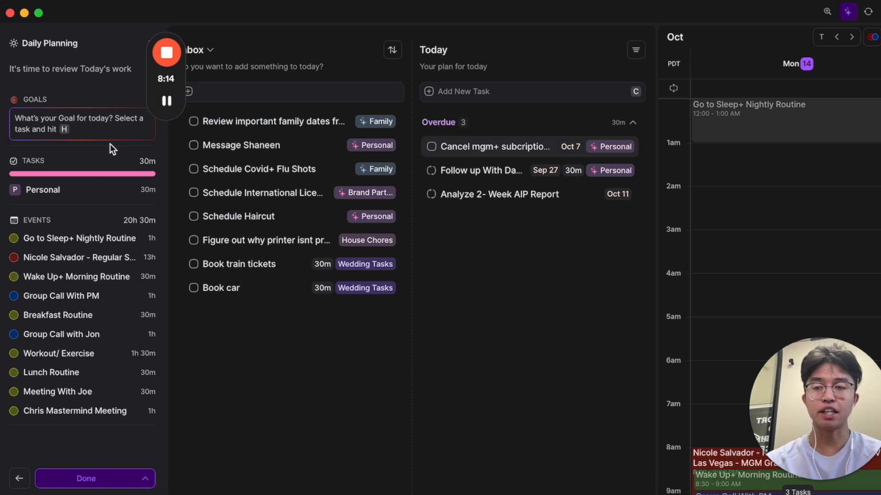
pyautogui.moveTo(276, 157)
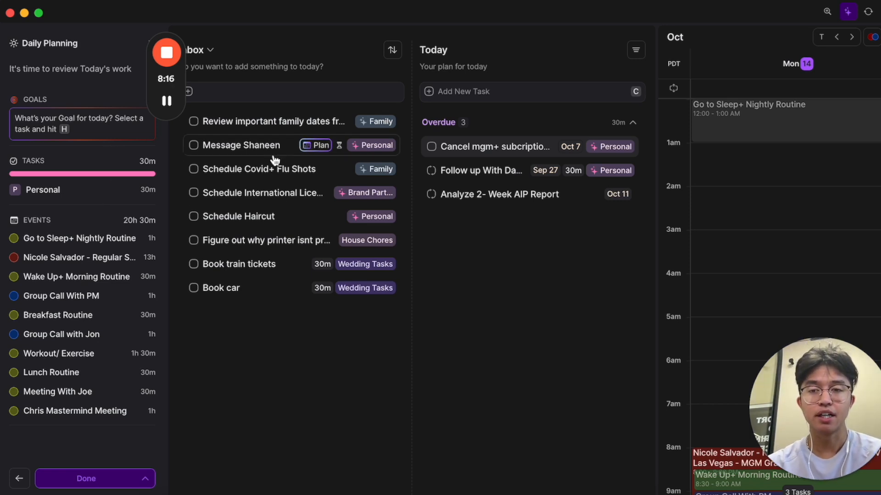
pyautogui.moveTo(478, 153)
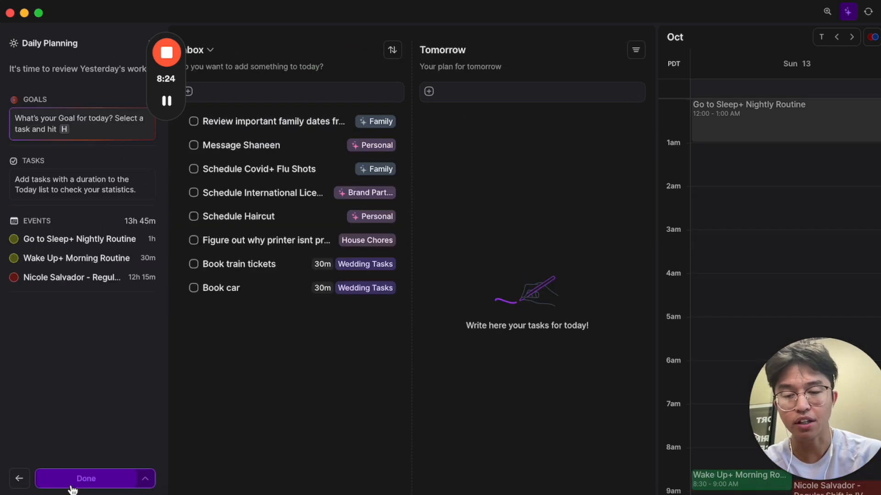
# - Mark Daily Planning done and scroll the calendar to Monday 14 and Tuesday 15
pyautogui.click(86, 478)
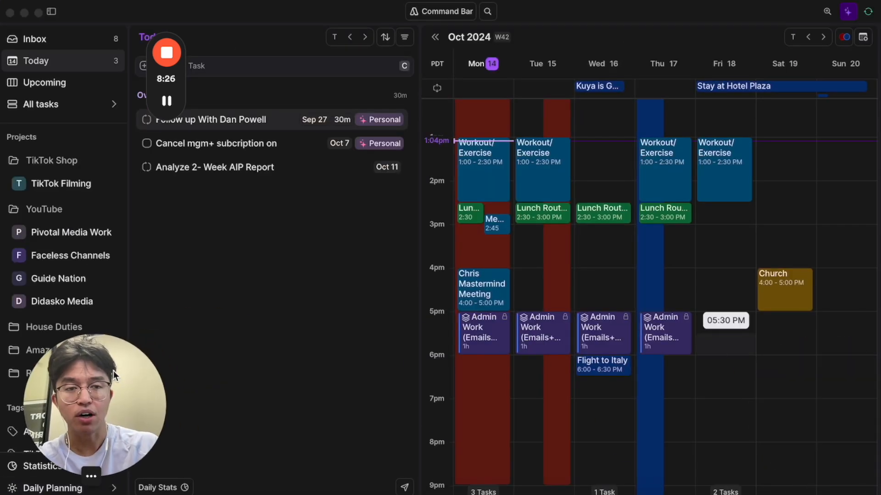
pyautogui.moveTo(811, 132)
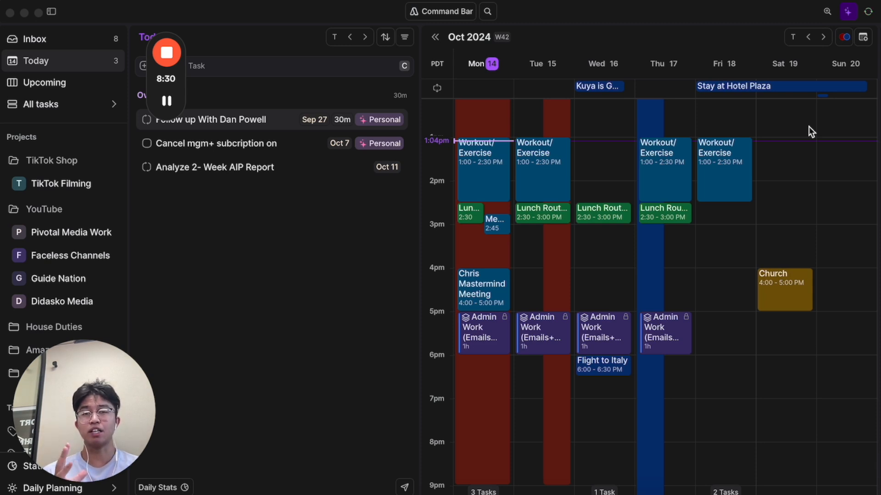
pyautogui.moveTo(845, 129)
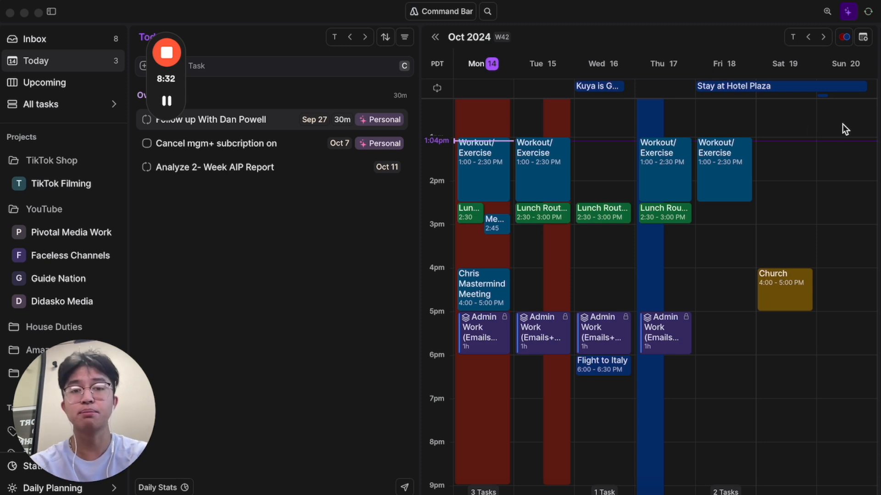
pyautogui.scroll(3)
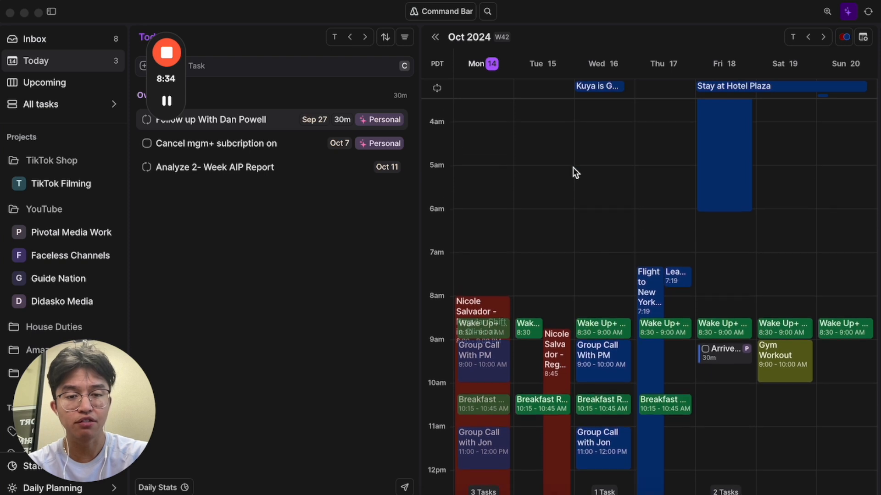
pyautogui.scroll(-3)
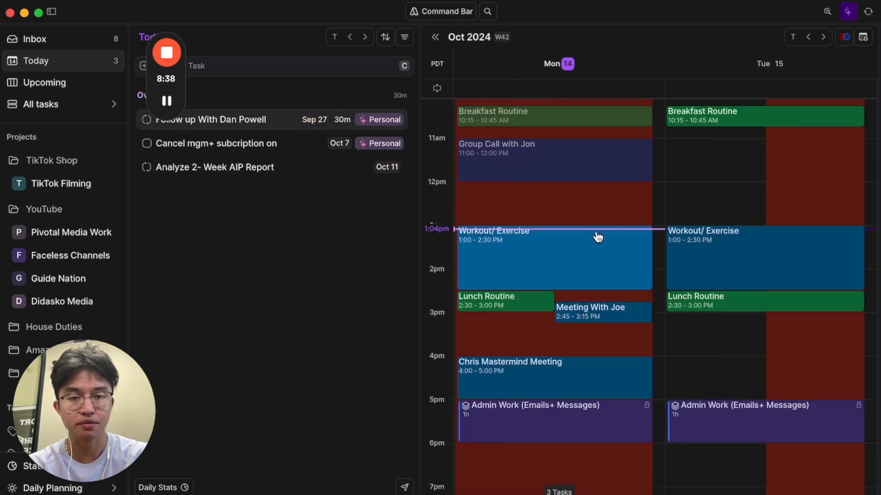
pyautogui.scroll(-3)
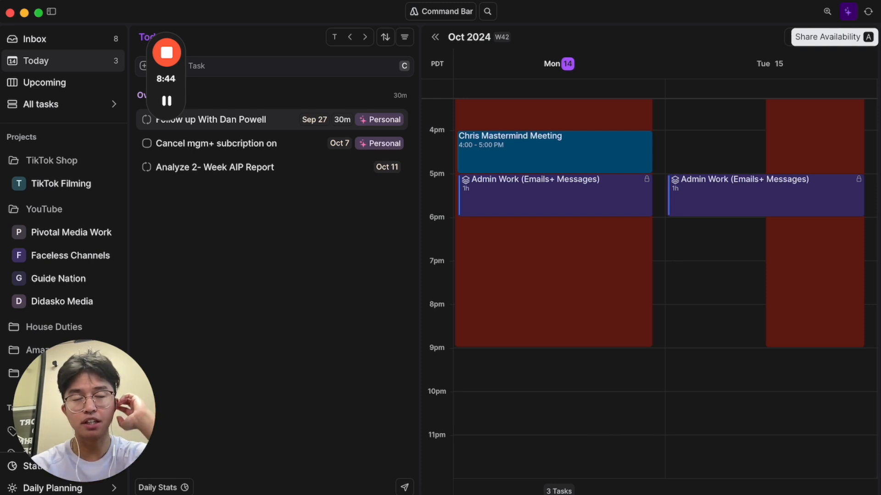
# - Copy the availability message with three Monday, October 14 slots and a booking link
pyautogui.click(833, 37)
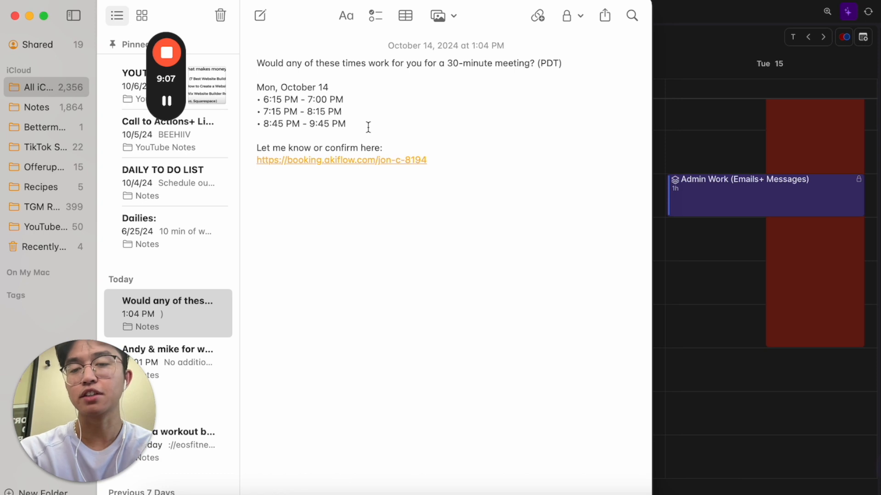
pyautogui.moveTo(460, 152)
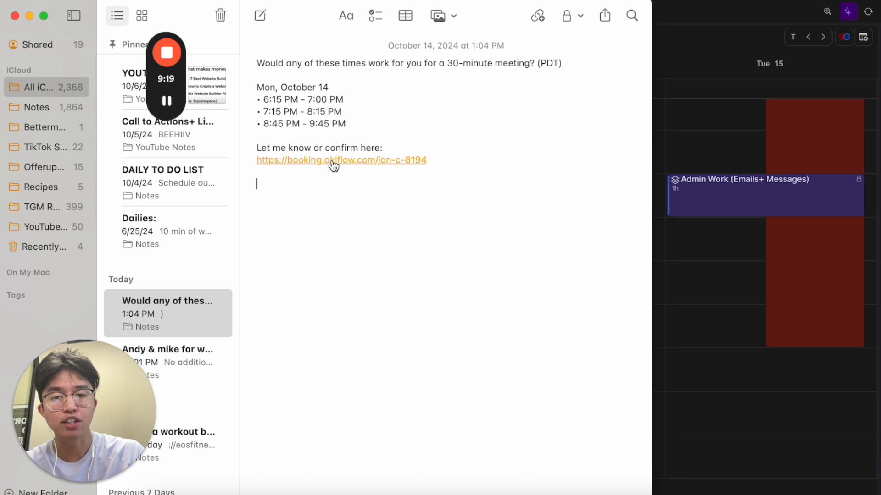
# - Open the booking.akiflow.com link to see the 30-minute chat slots for Monday, October 14
pyautogui.click(341, 160)
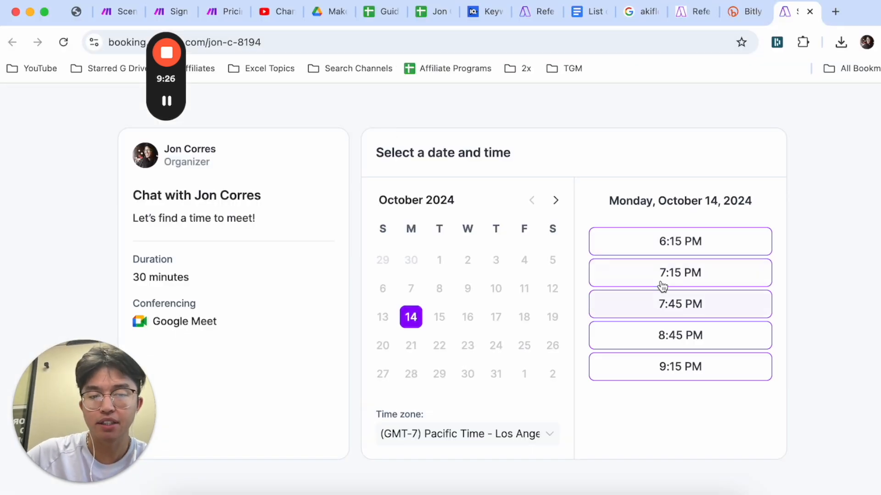
pyautogui.moveTo(200, 283)
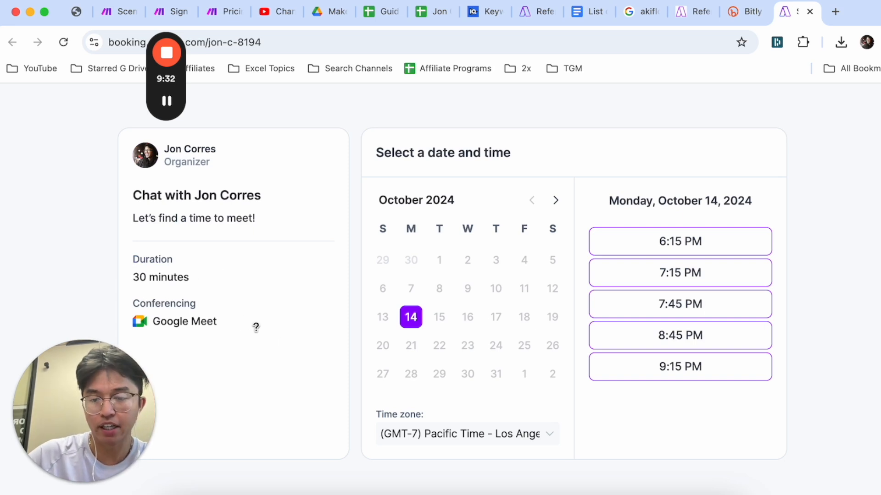
pyautogui.moveTo(287, 345)
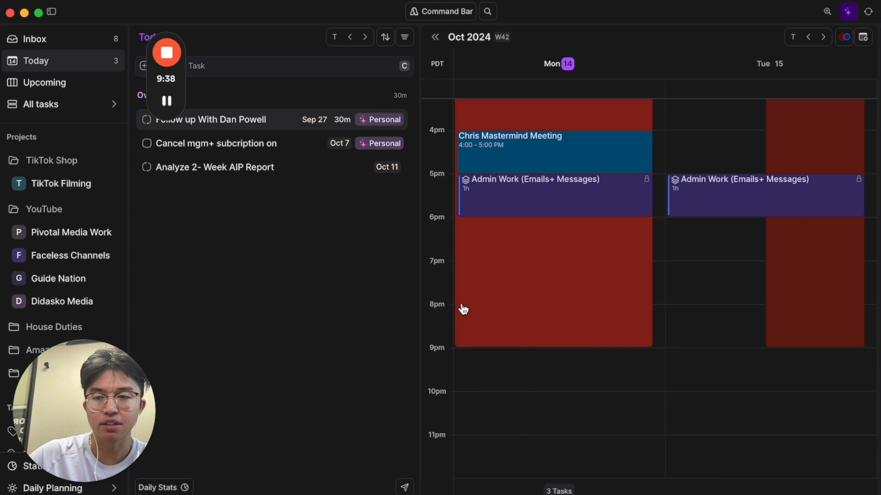
pyautogui.moveTo(452, 314)
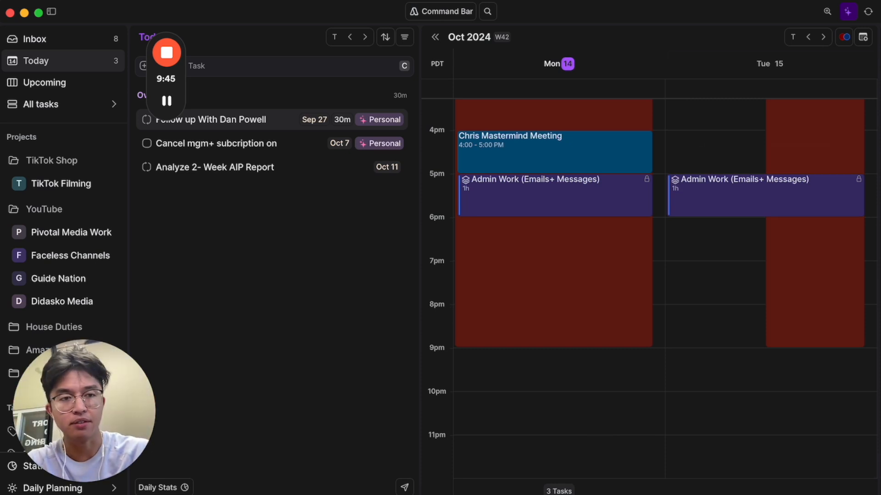
pyautogui.moveTo(863, 37)
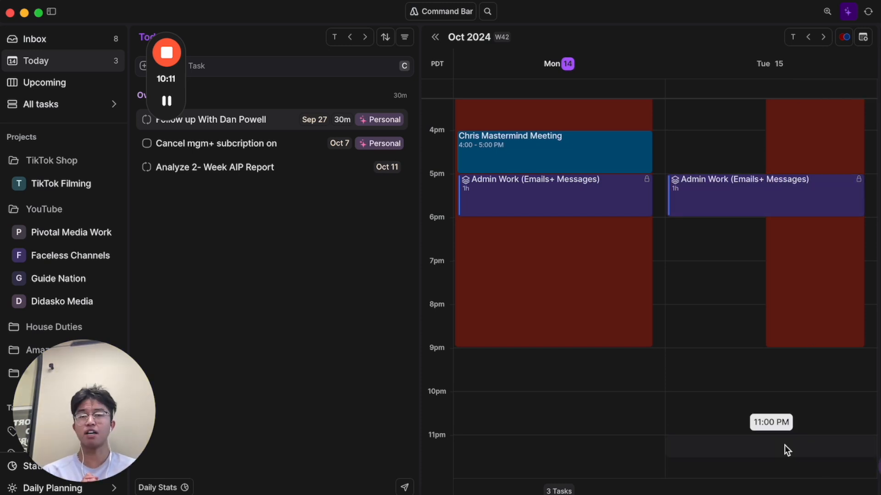
pyautogui.moveTo(739, 341)
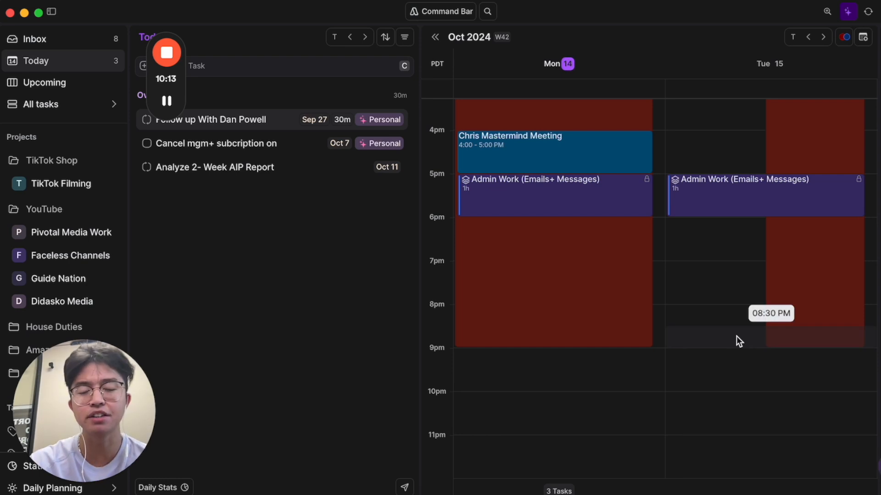
# - Switch to week view and toggle My Ideal Calendar off and back on in Calendar Visibility
pyautogui.click(864, 36)
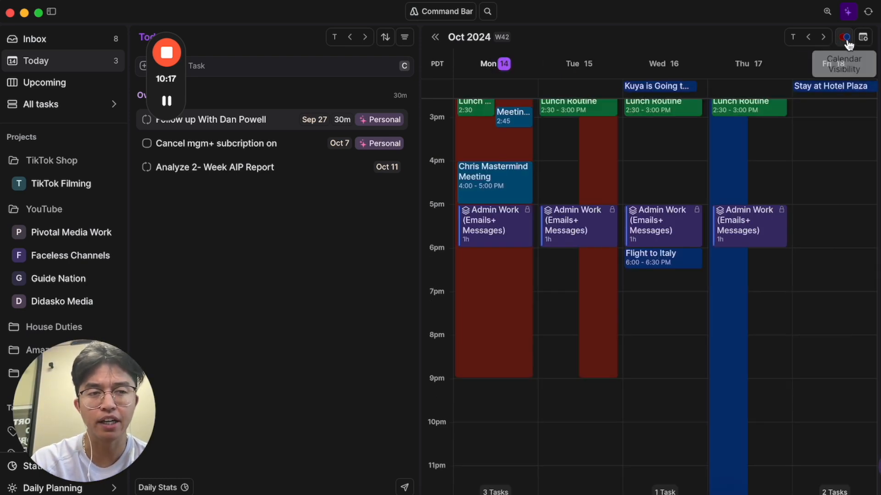
pyautogui.click(844, 37)
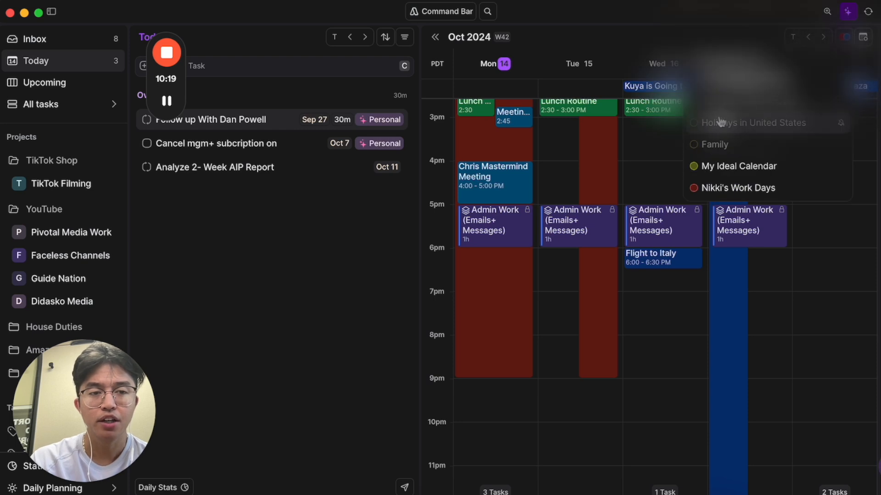
pyautogui.moveTo(720, 165)
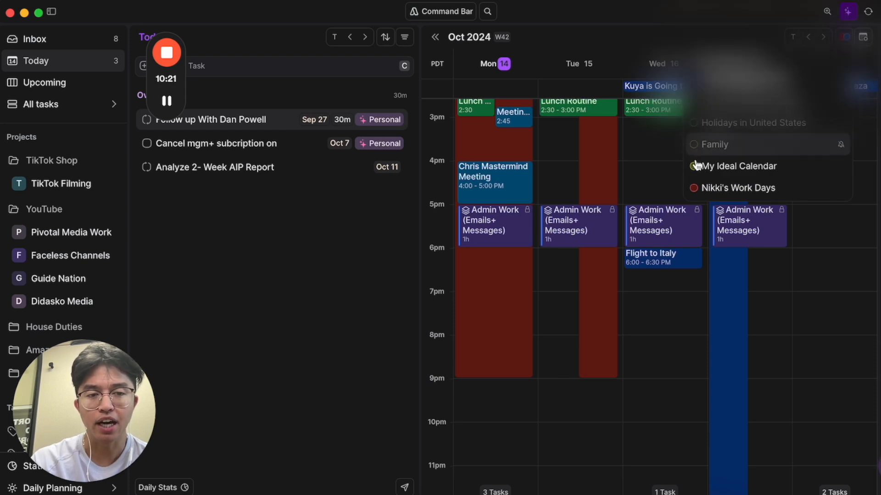
pyautogui.scroll(3)
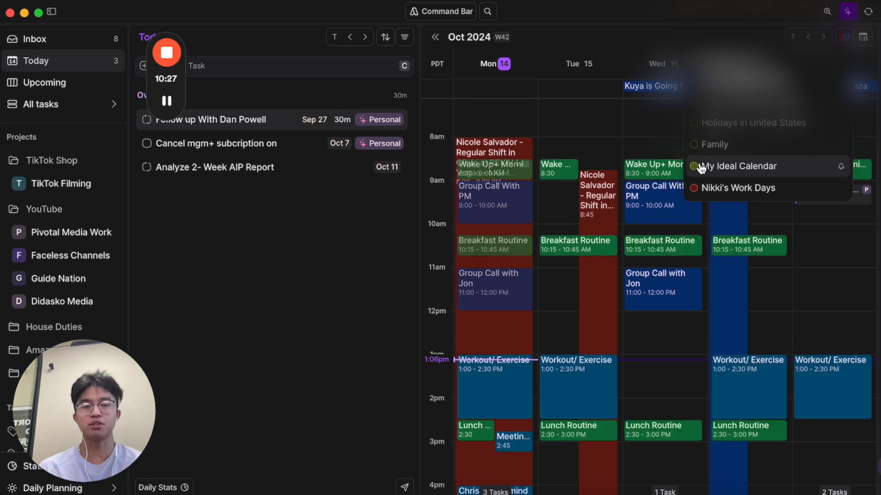
pyautogui.click(694, 166)
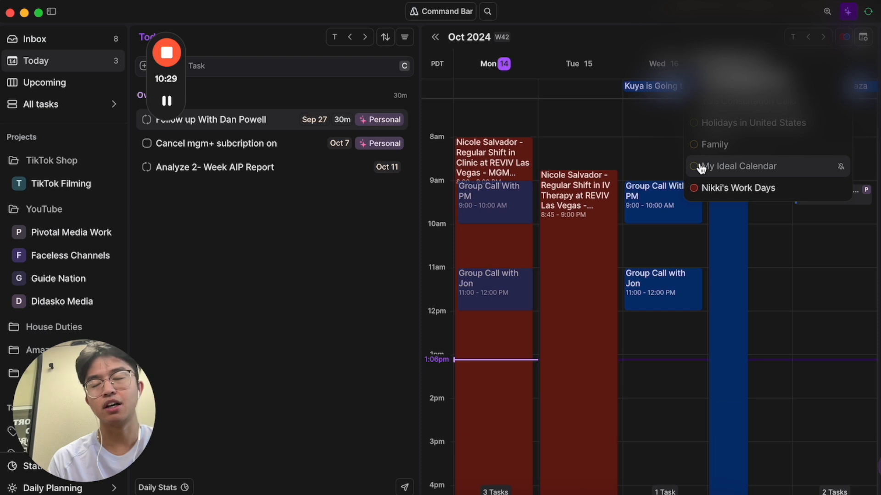
pyautogui.click(701, 166)
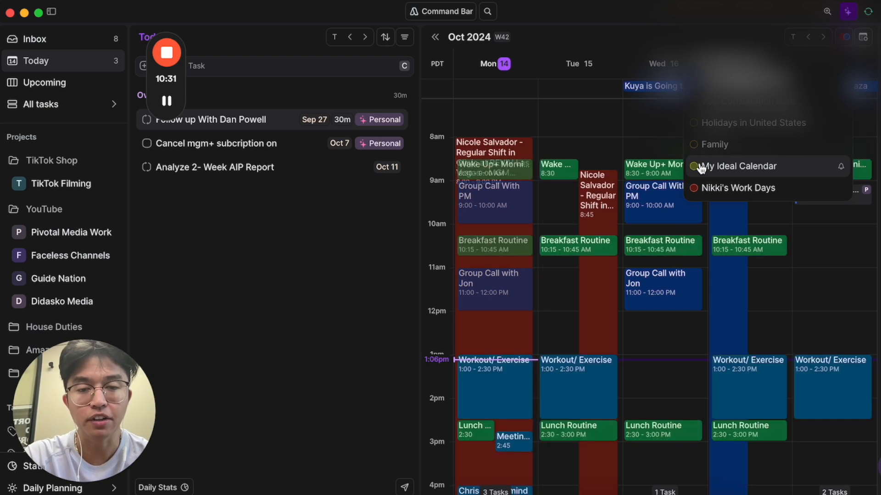
pyautogui.scroll(-3)
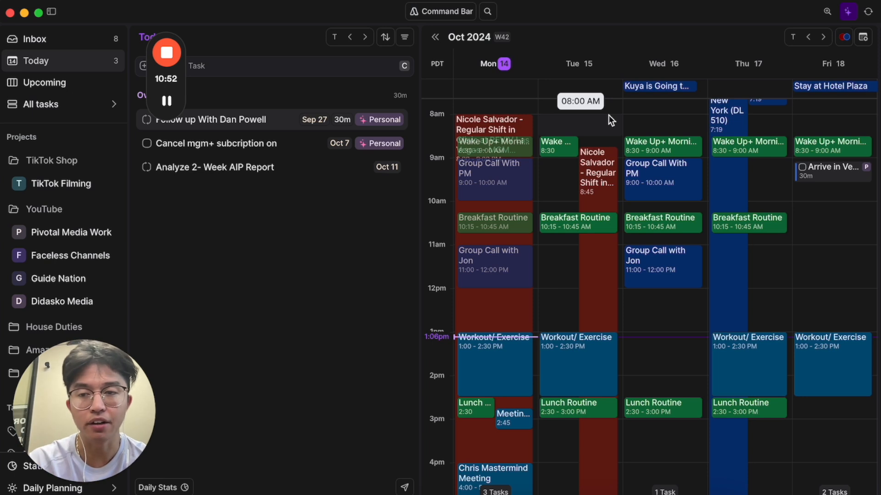
pyautogui.moveTo(190, 393)
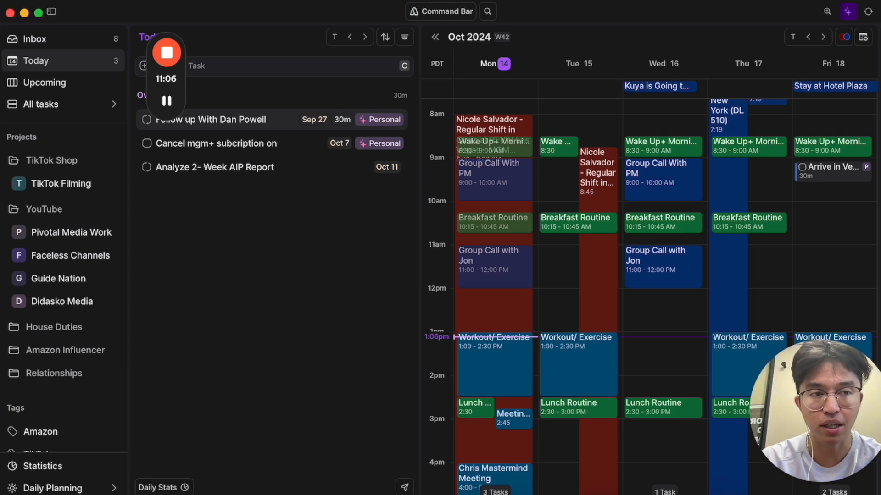
# - Open Integrations from the app menu and browse native tools like Notion, Todoist and Zoom
pyautogui.click(848, 11)
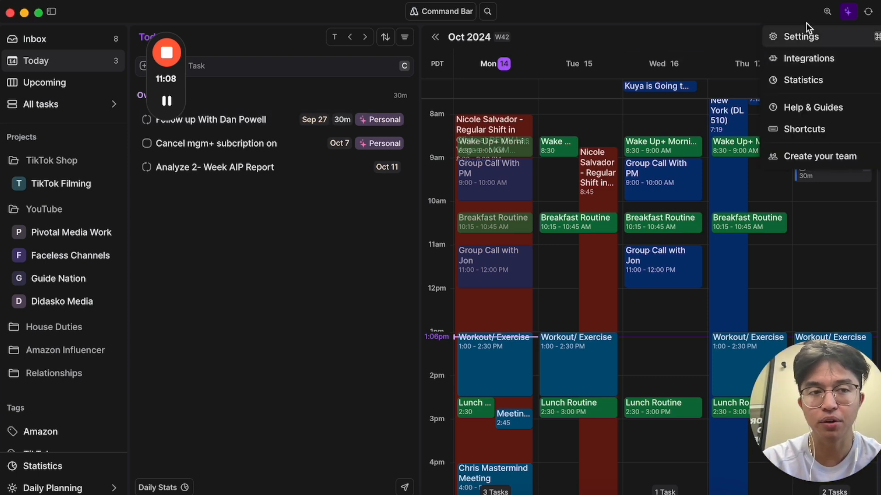
pyautogui.click(811, 58)
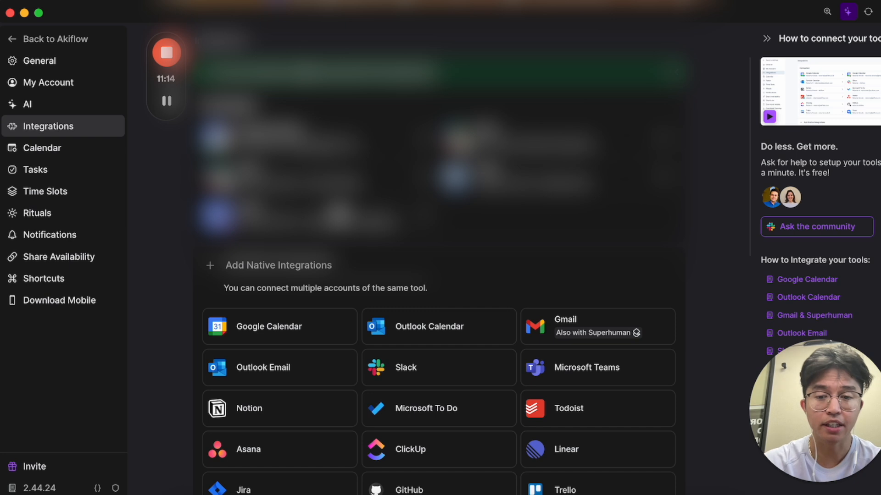
pyautogui.scroll(-3)
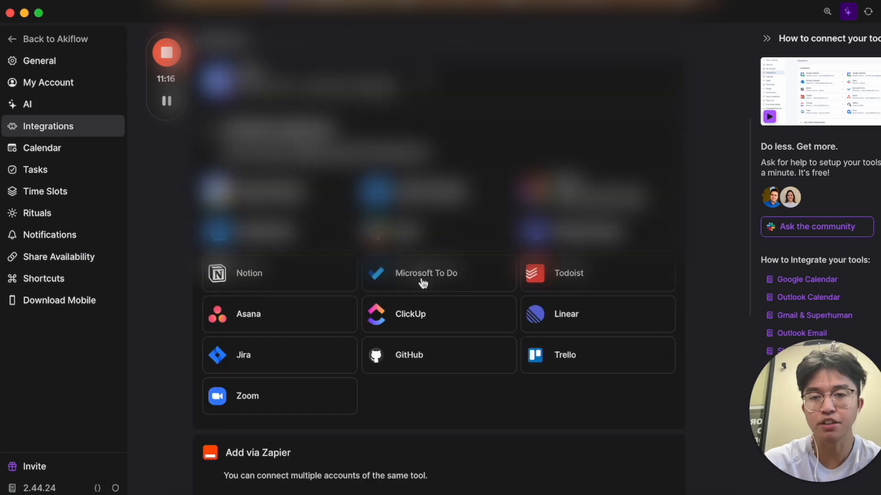
pyautogui.moveTo(55, 38)
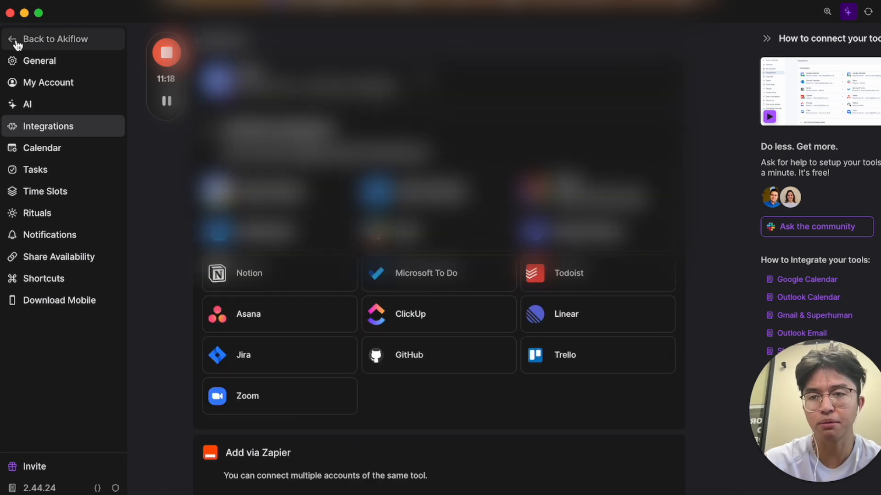
# - Go Back to Akiflow from settings to the week calendar showing Admin Work and Flight to Italy
pyautogui.click(54, 39)
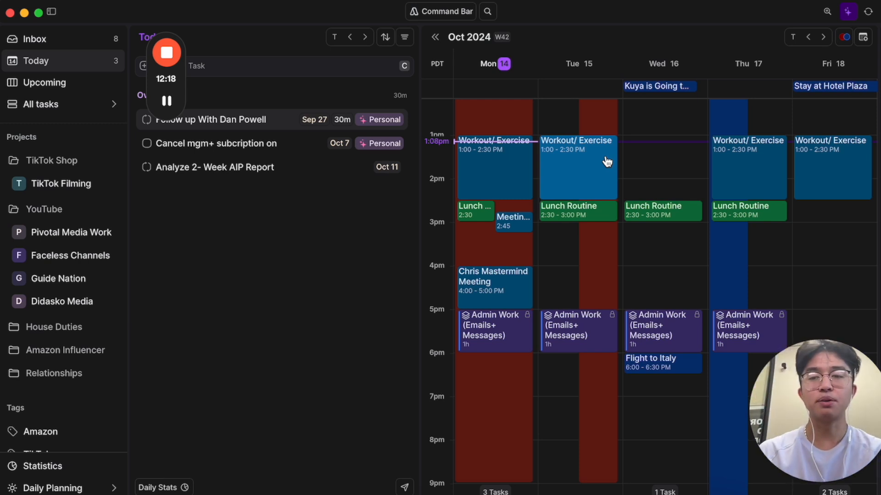
pyautogui.moveTo(363, 9)
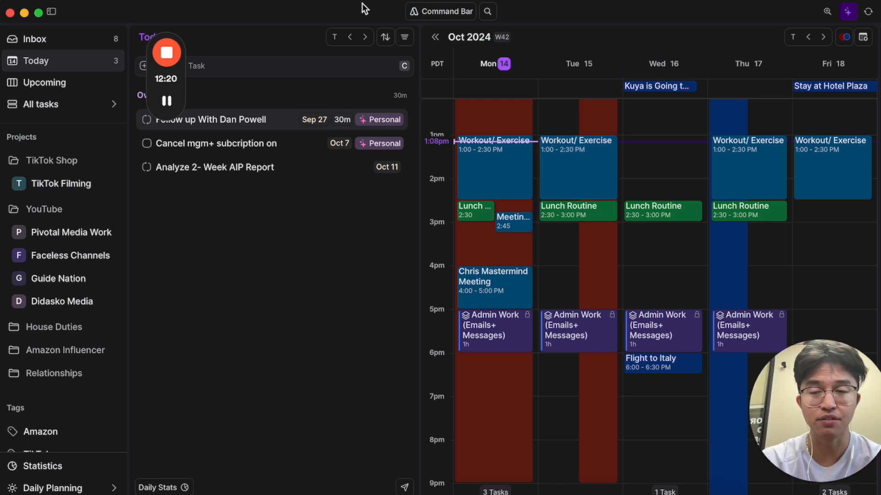